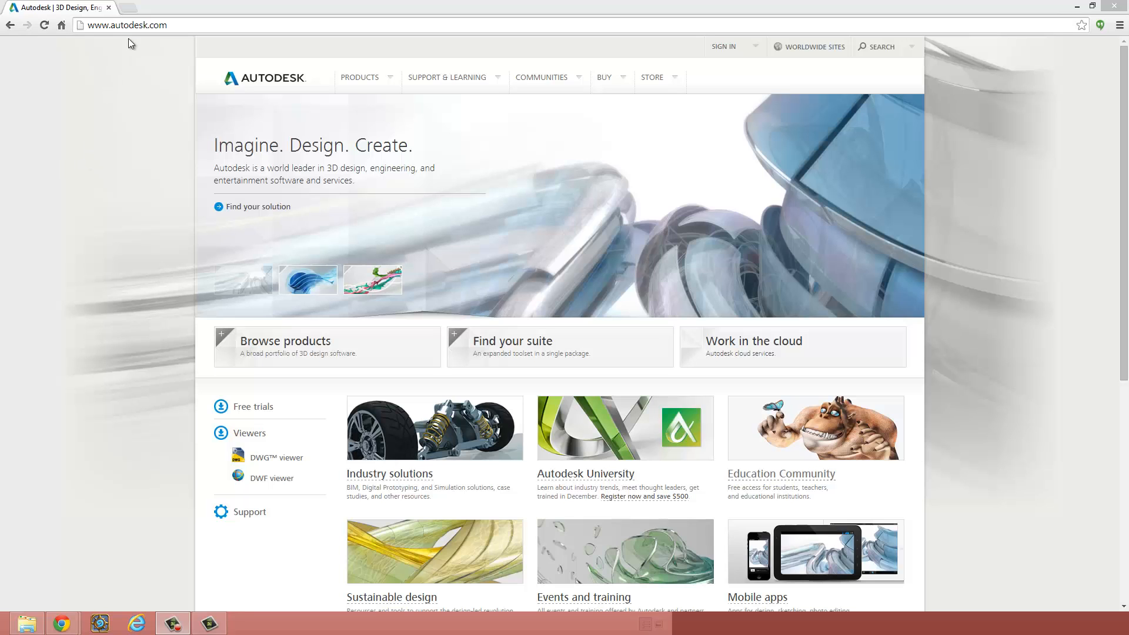
pyautogui.moveTo(108, 46)
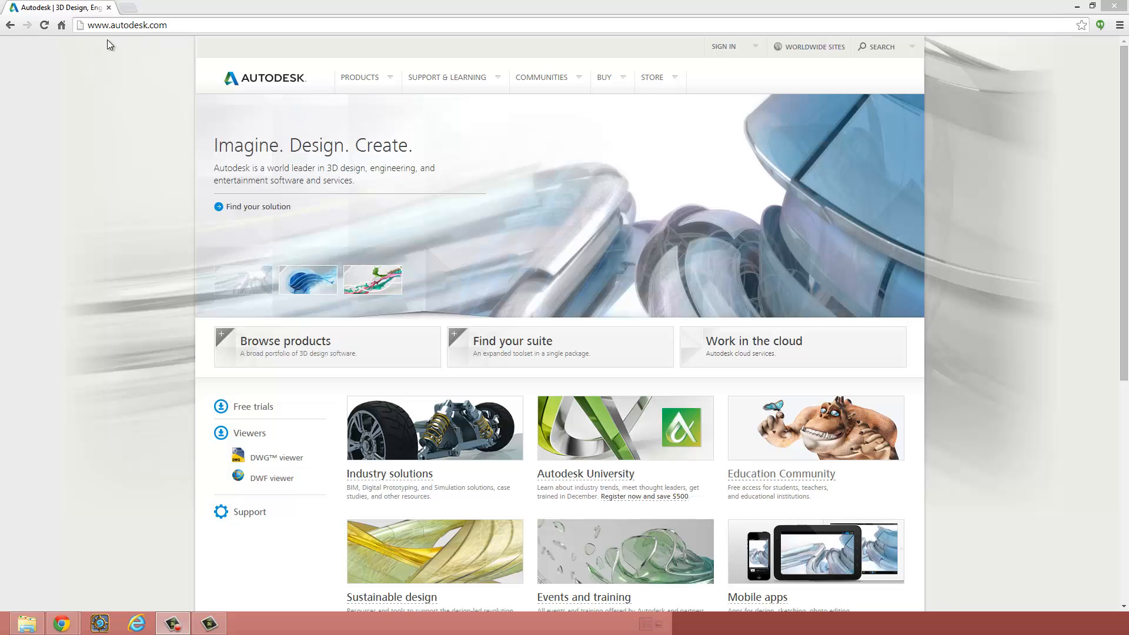
pyautogui.moveTo(83, 92)
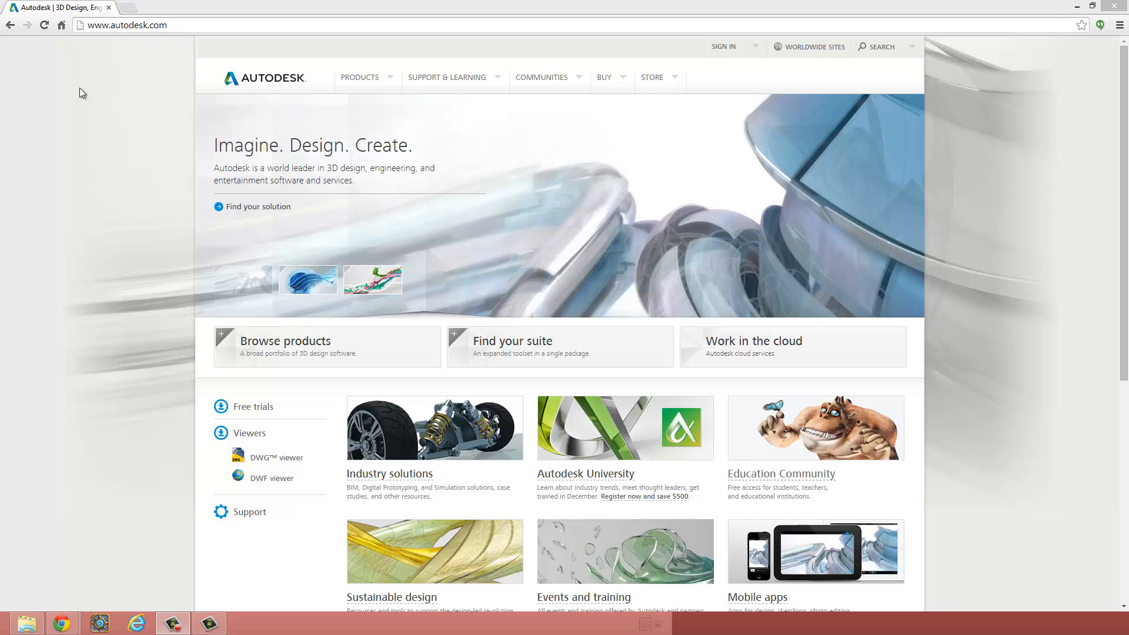
pyautogui.moveTo(671, 208)
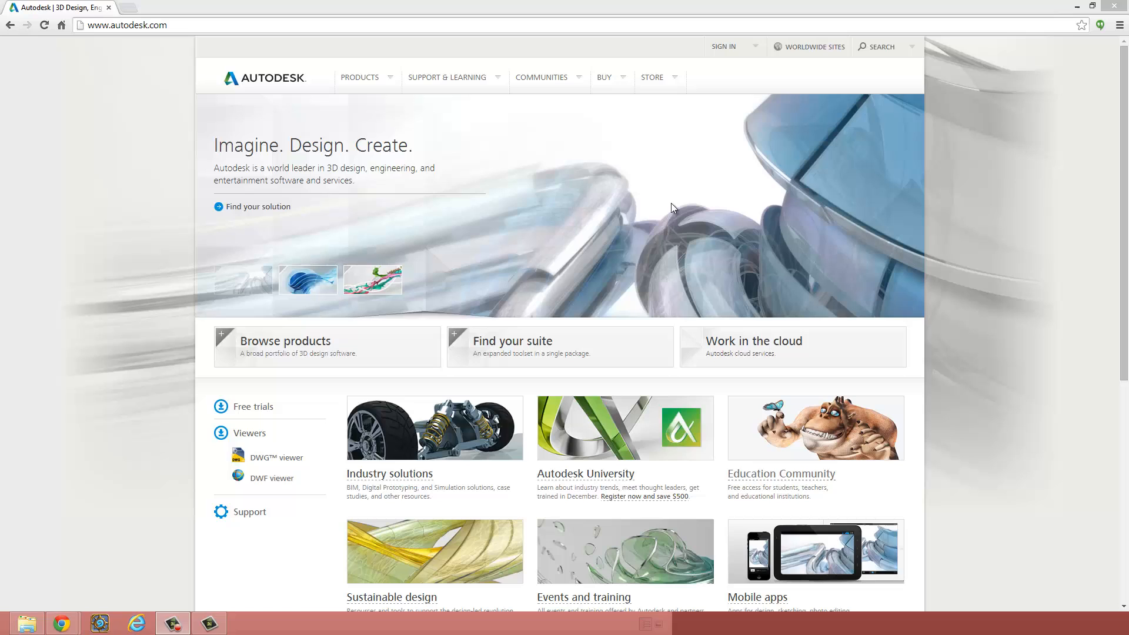
pyautogui.moveTo(558, 79)
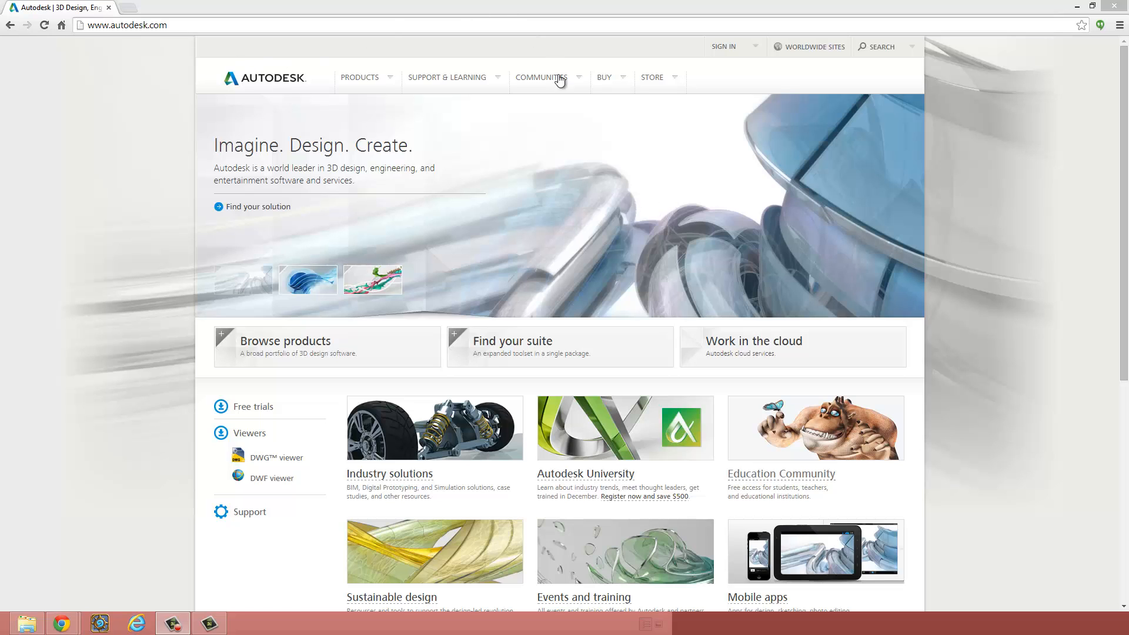
# Step: Go to Communities > Students & Educators and choose Secondary students under Students
pyautogui.click(541, 78)
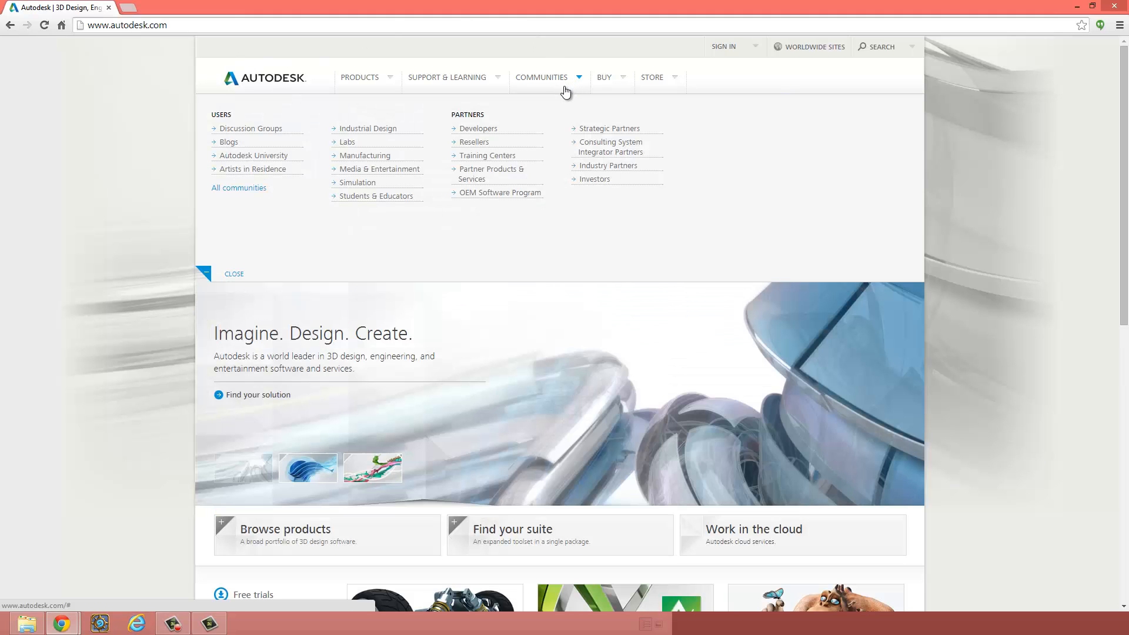
pyautogui.moveTo(378, 197)
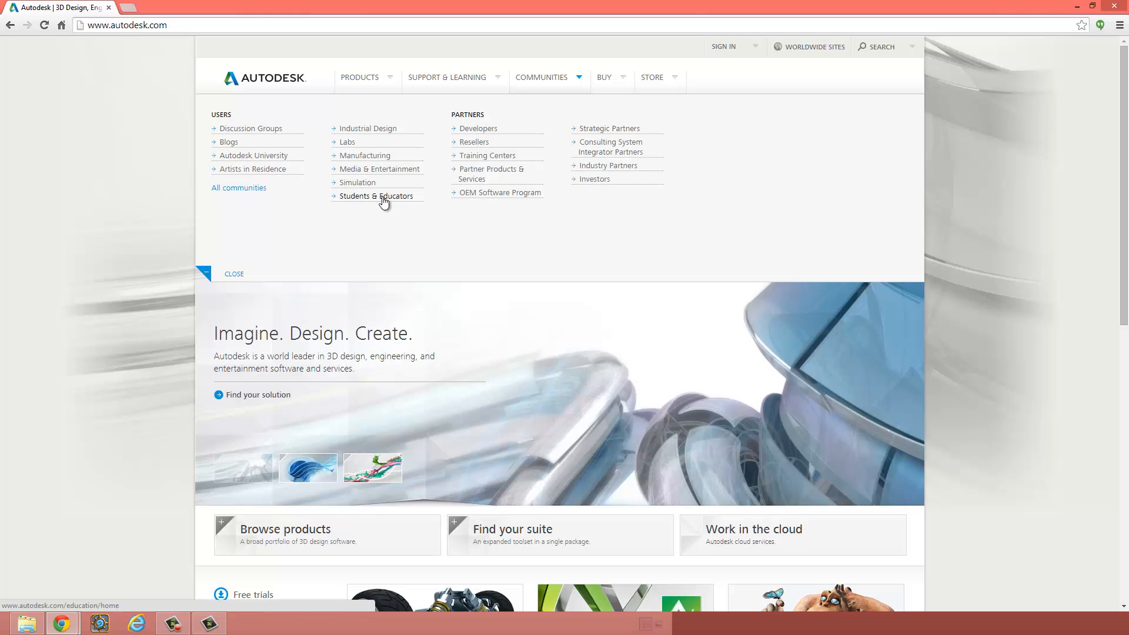
pyautogui.click(377, 196)
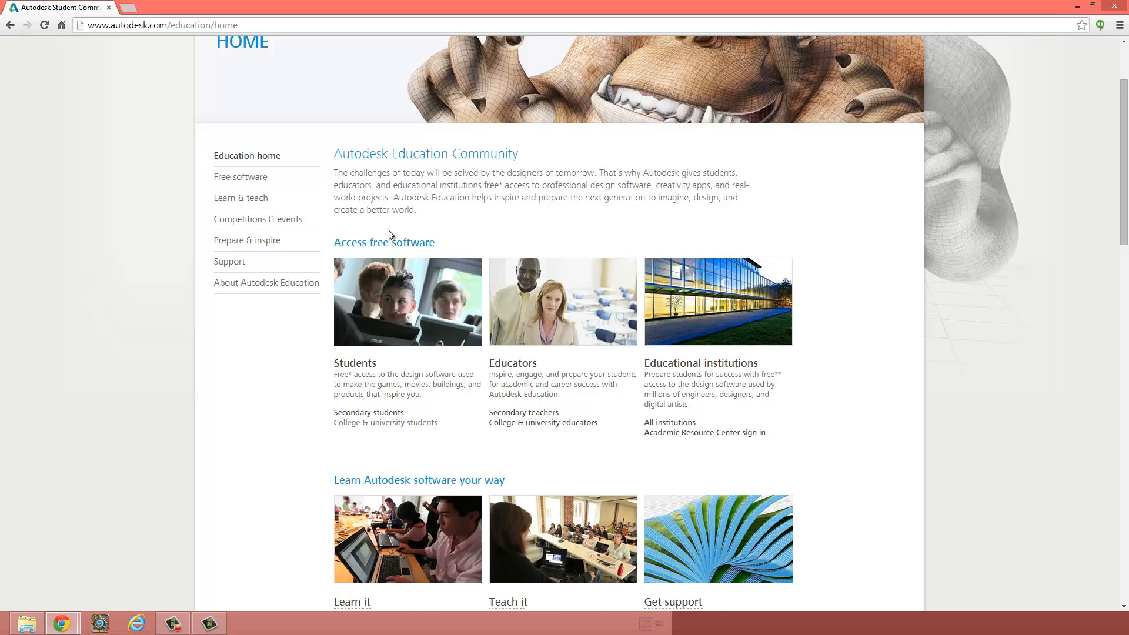
pyautogui.scroll(-3)
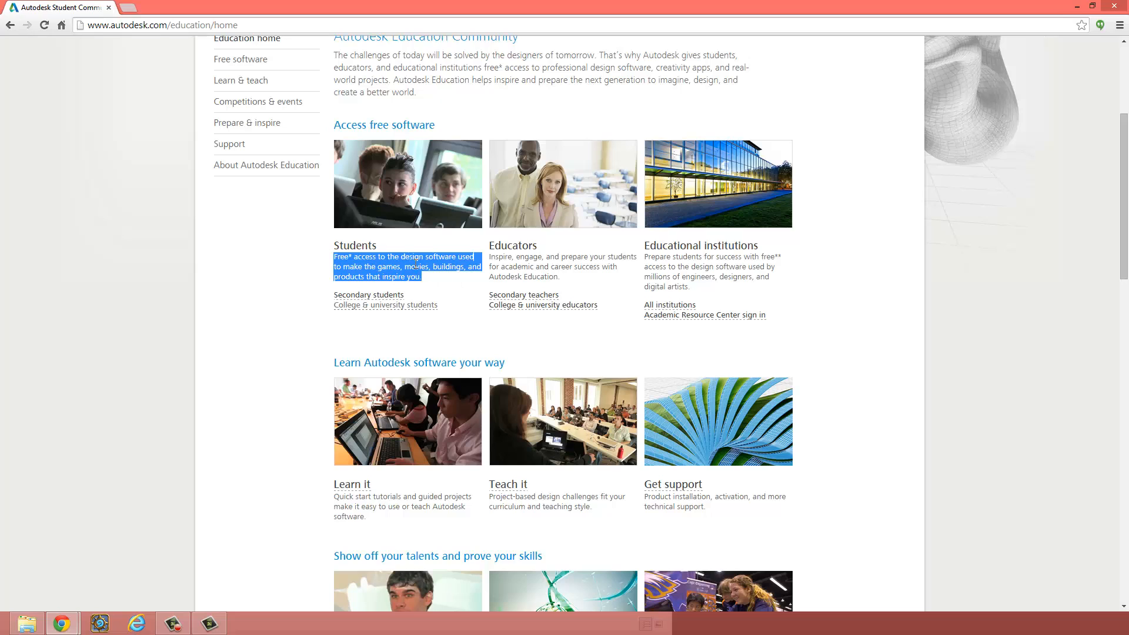
pyautogui.click(377, 287)
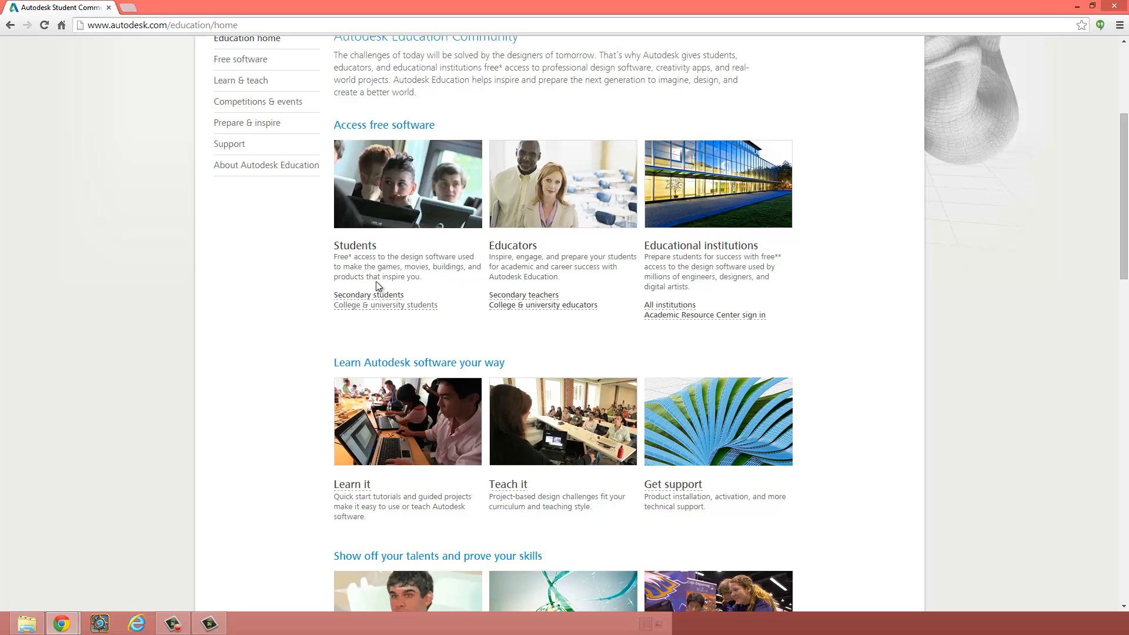
pyautogui.moveTo(368, 294)
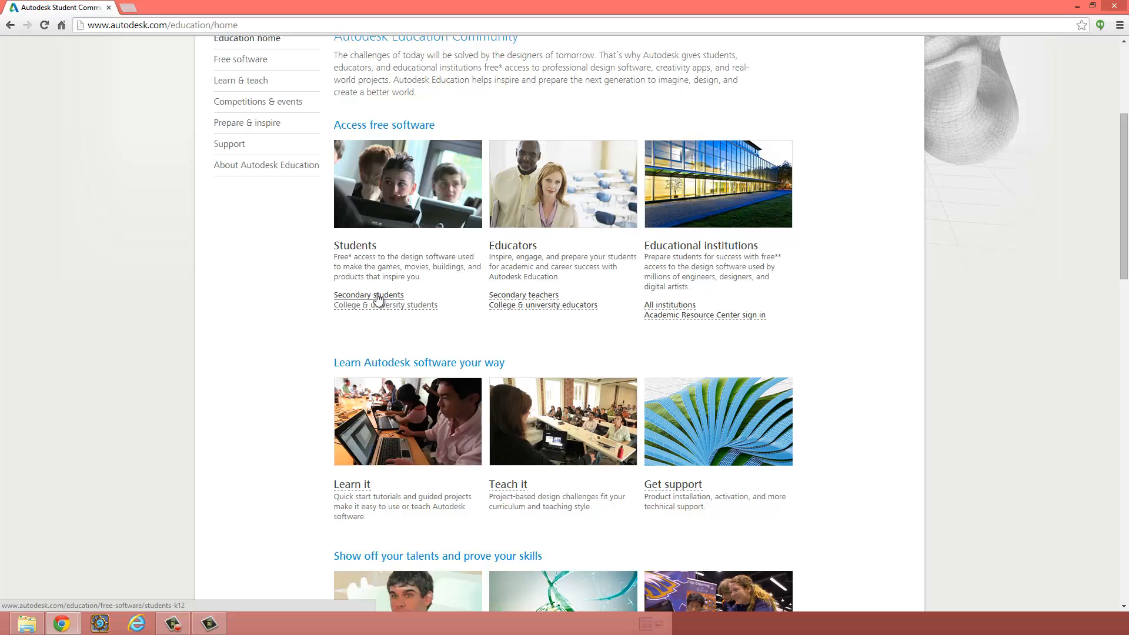
pyautogui.click(368, 294)
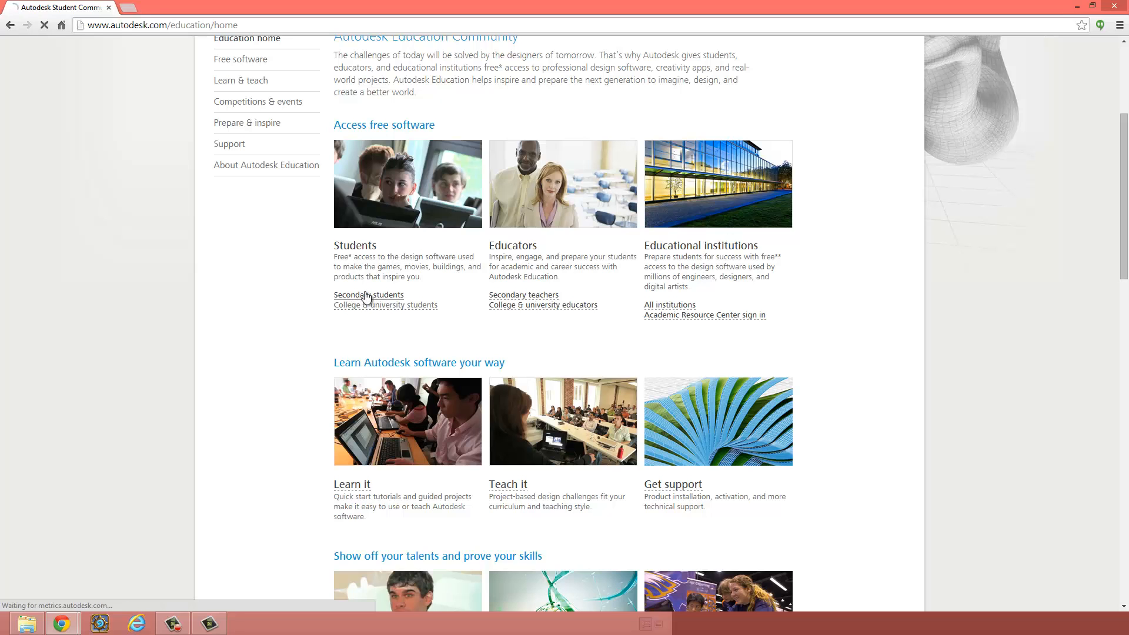
# Step: Load the Secondary students page and reach the Popular software list
pyautogui.click(368, 294)
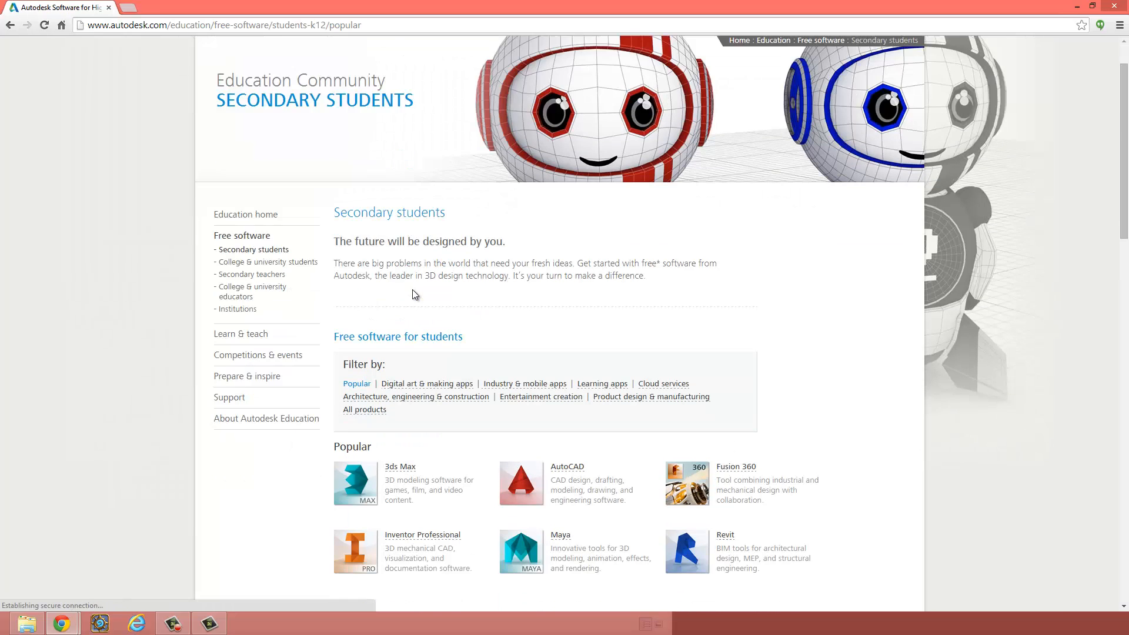
pyautogui.scroll(-3)
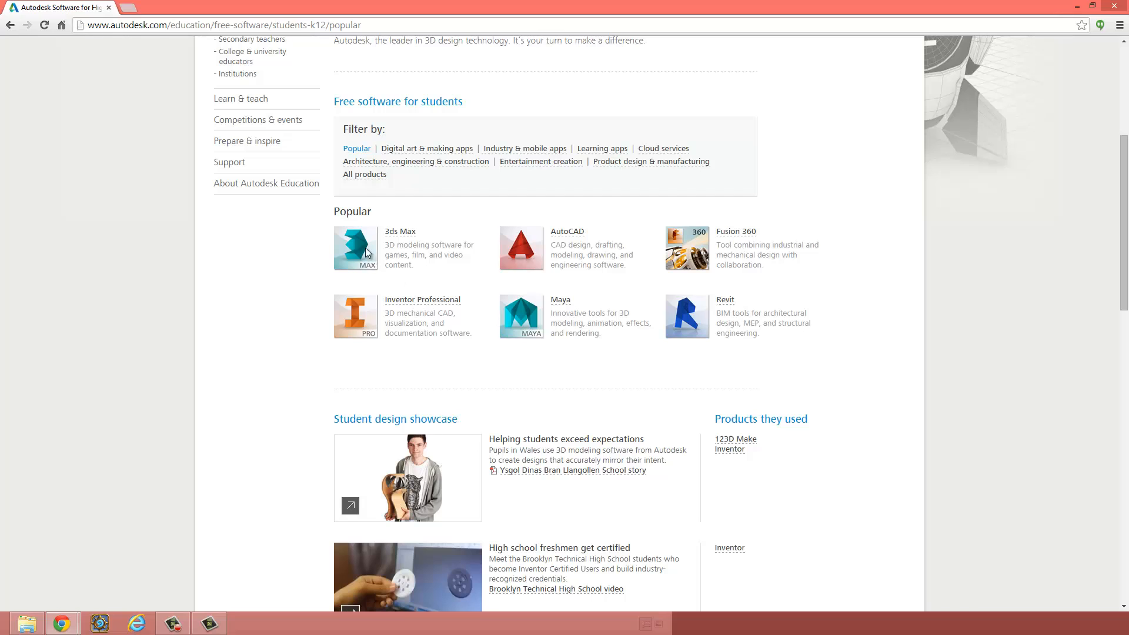
pyautogui.moveTo(524, 307)
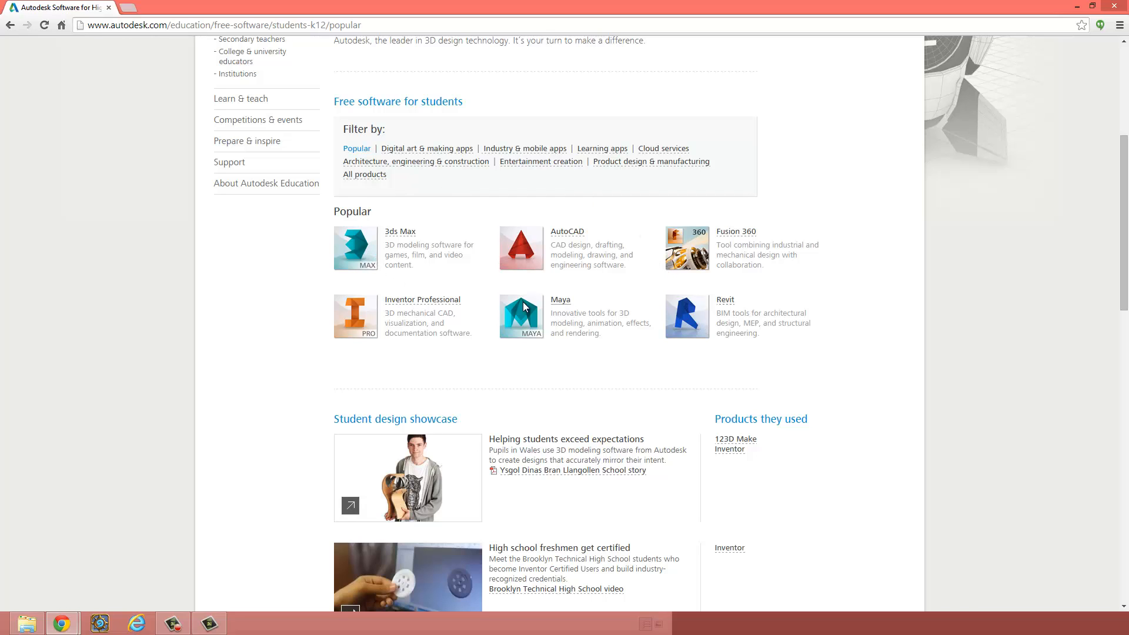
pyautogui.moveTo(583, 297)
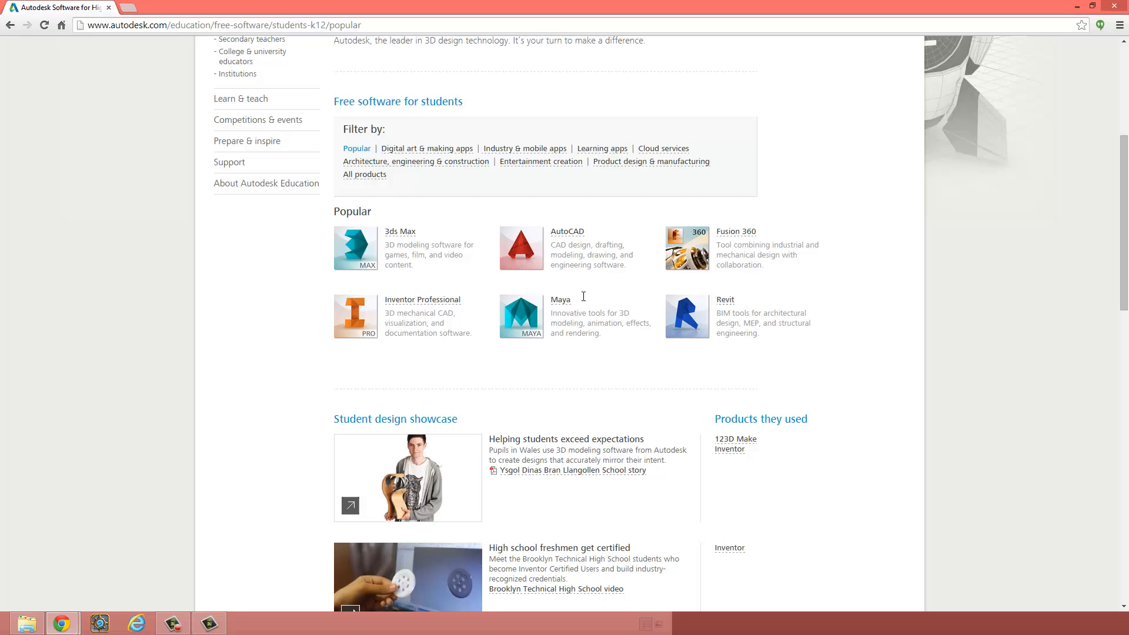
pyautogui.moveTo(625, 346)
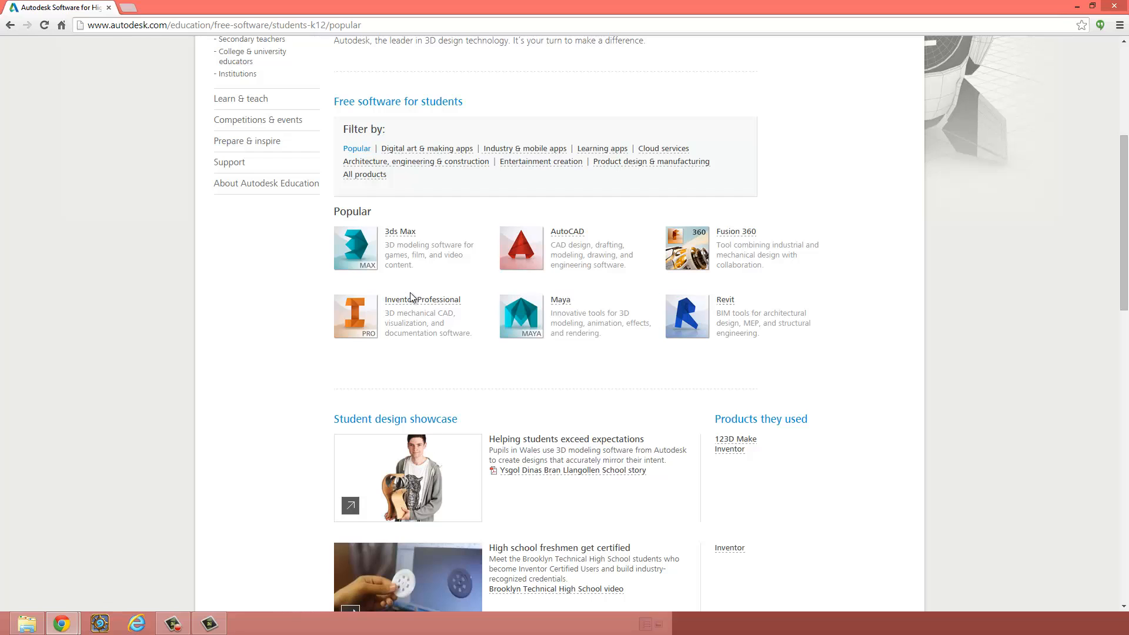
# Step: Open Inventor Professional from the Popular list and reach the free 3-year license section
pyautogui.click(422, 300)
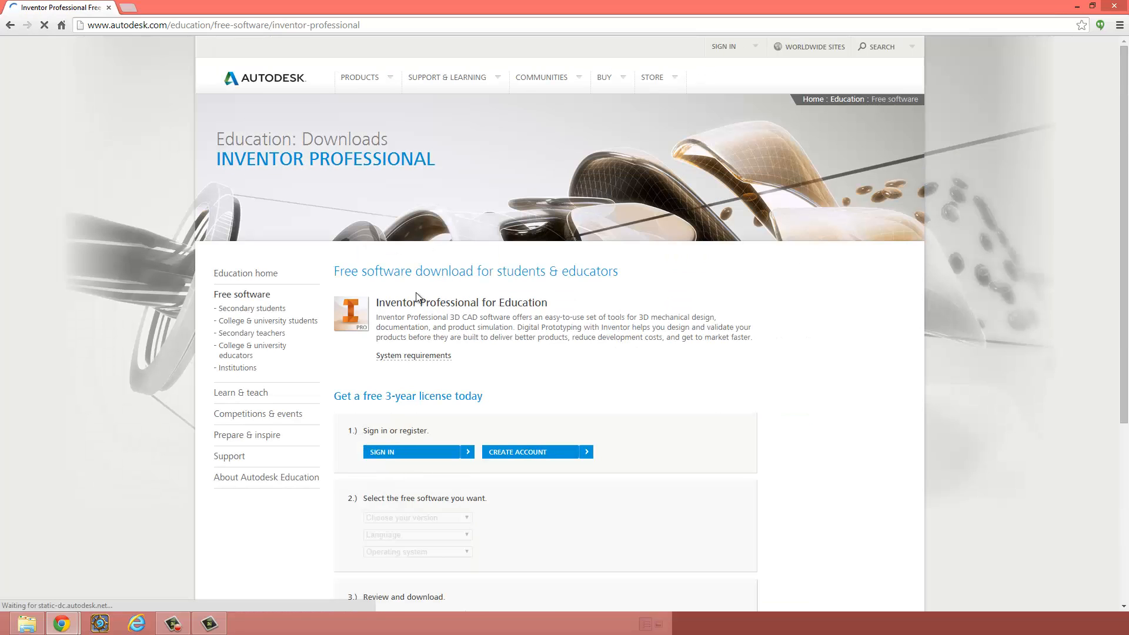
pyautogui.scroll(-3)
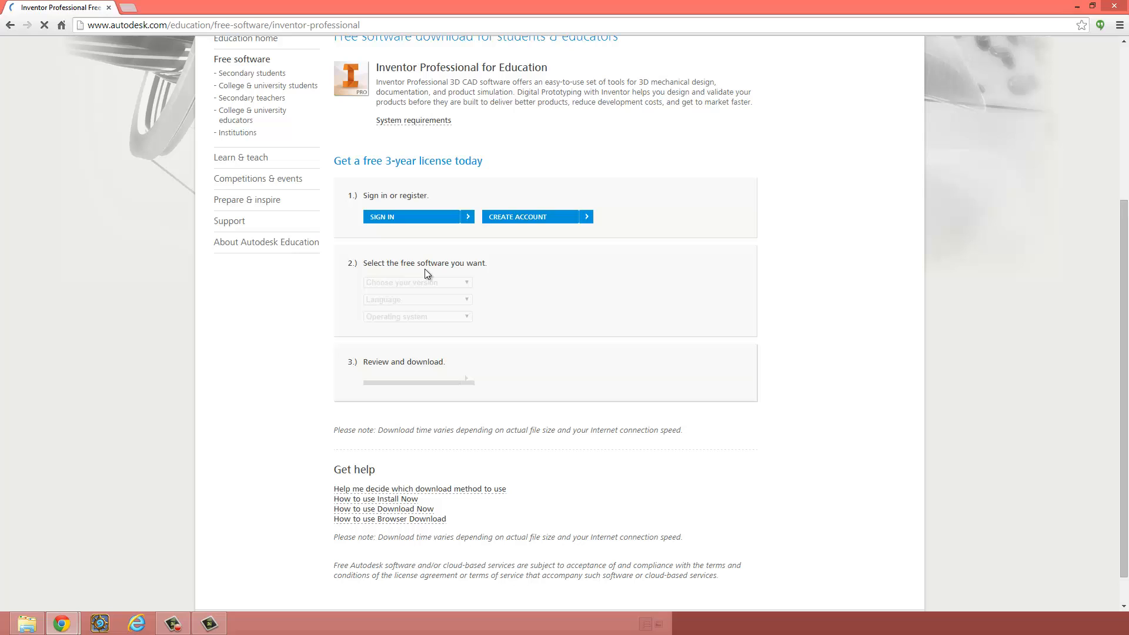
pyautogui.moveTo(434, 178)
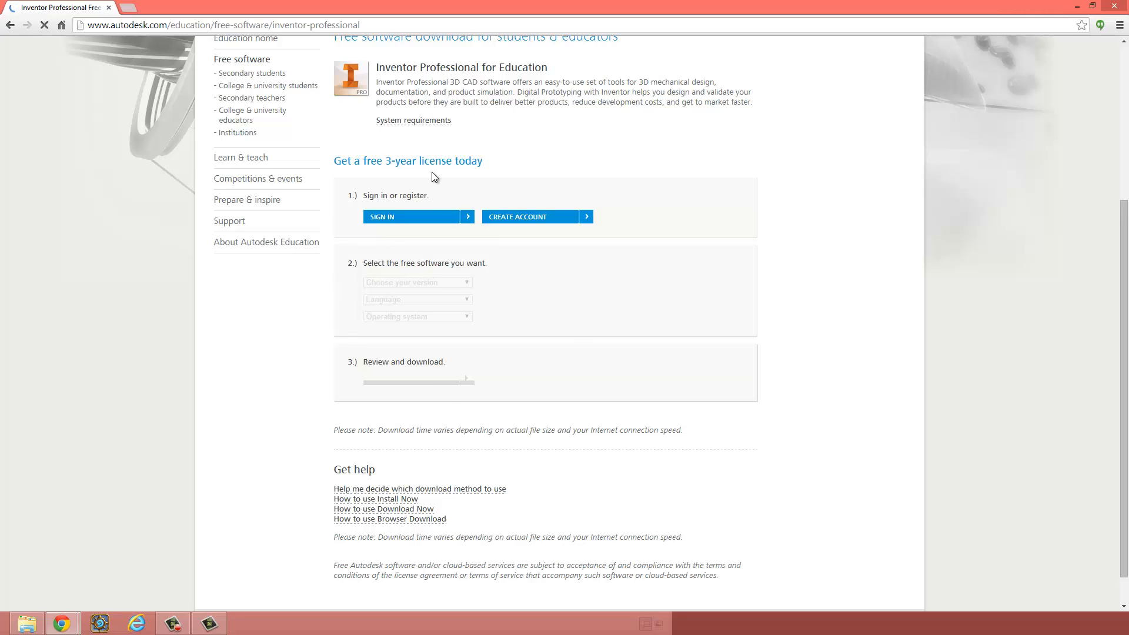
pyautogui.scroll(3)
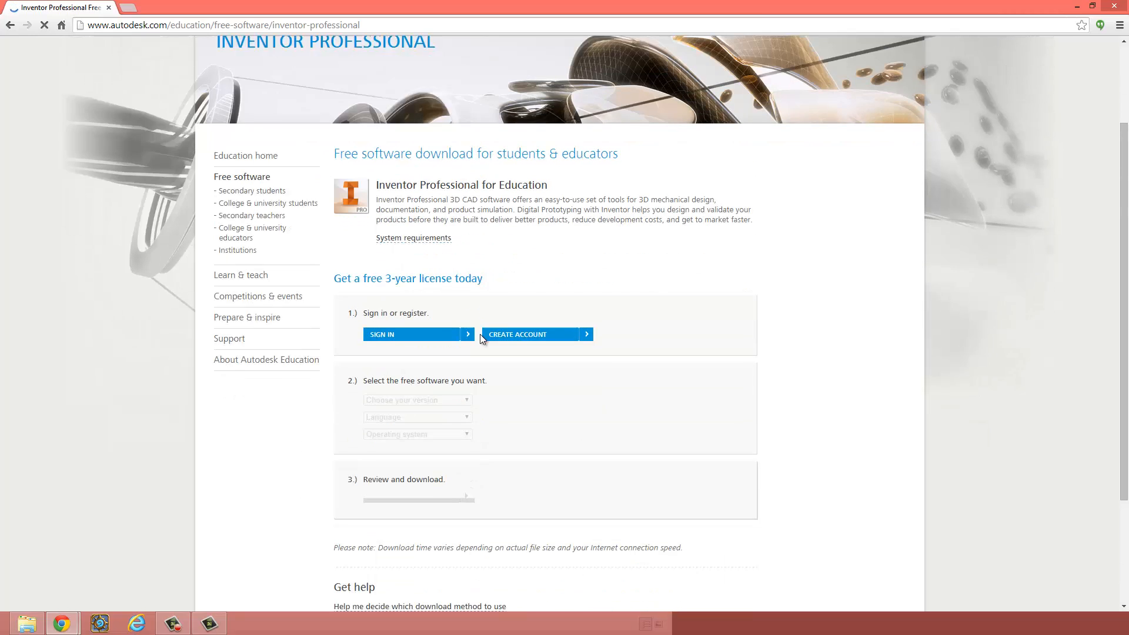
pyautogui.scroll(-3)
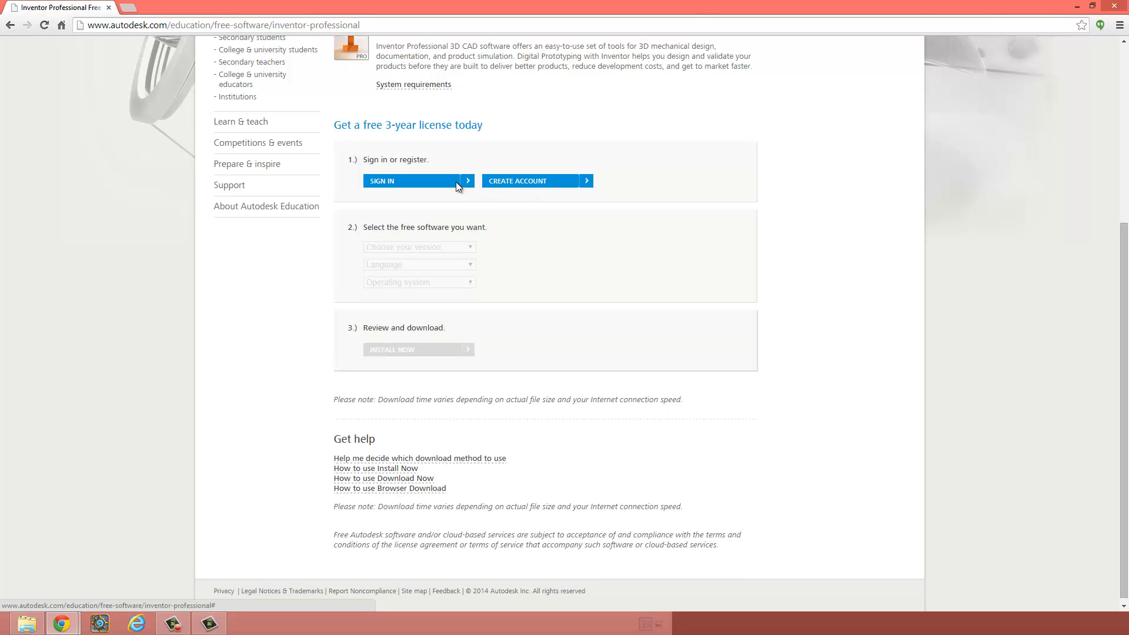
# Step: Sign in to the Autodesk account and choose Inventor Professional 2015 as the version
pyautogui.click(411, 181)
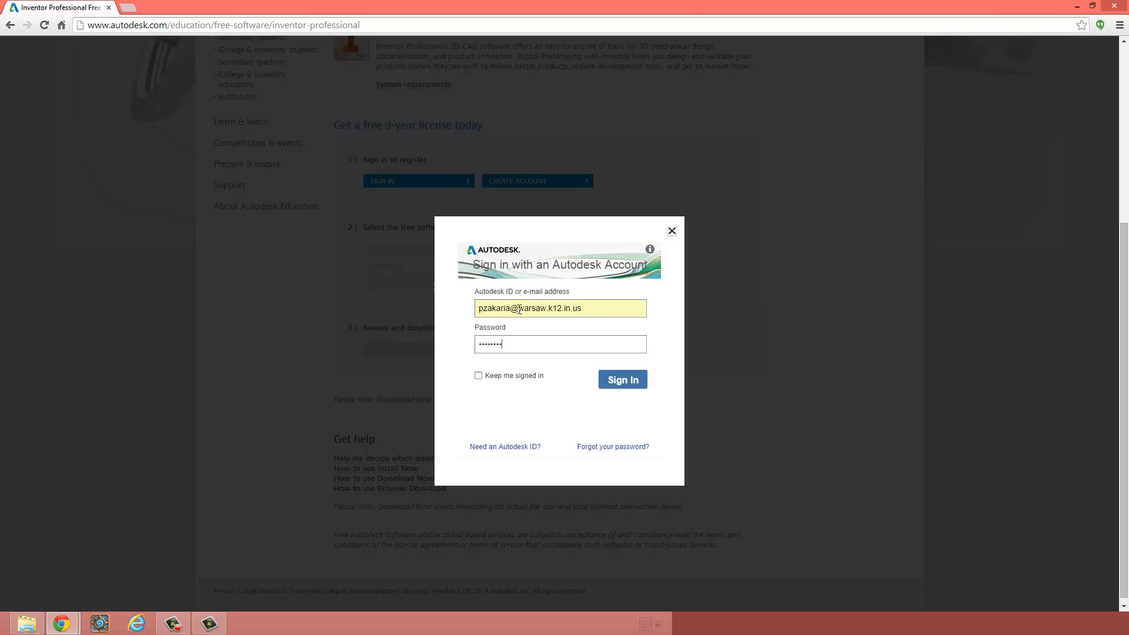
pyautogui.click(623, 380)
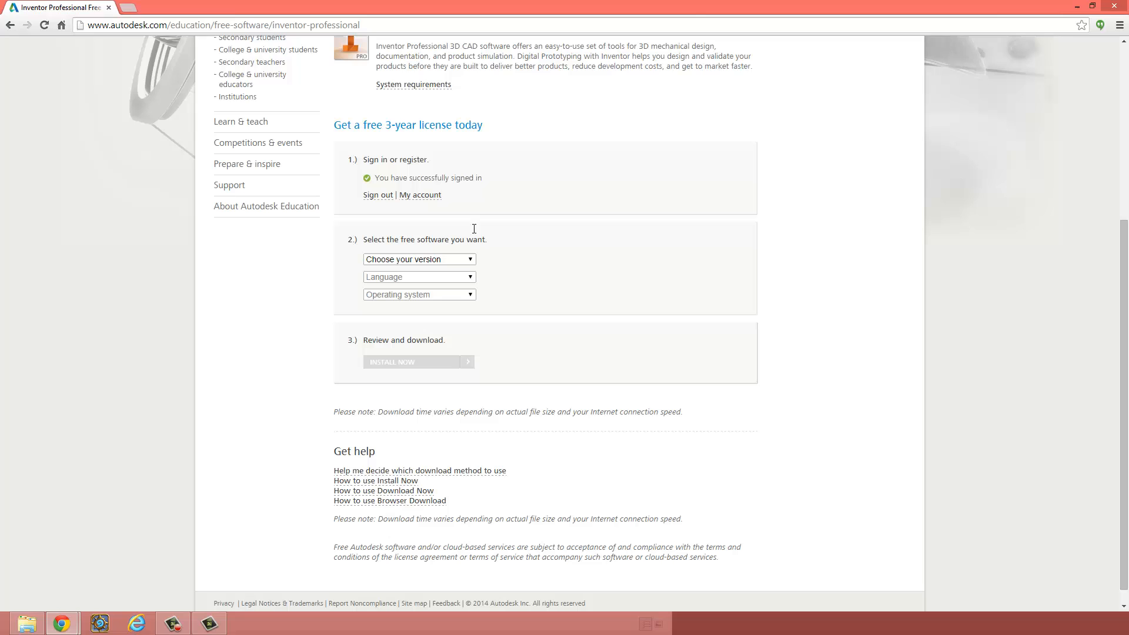
pyautogui.moveTo(348, 122)
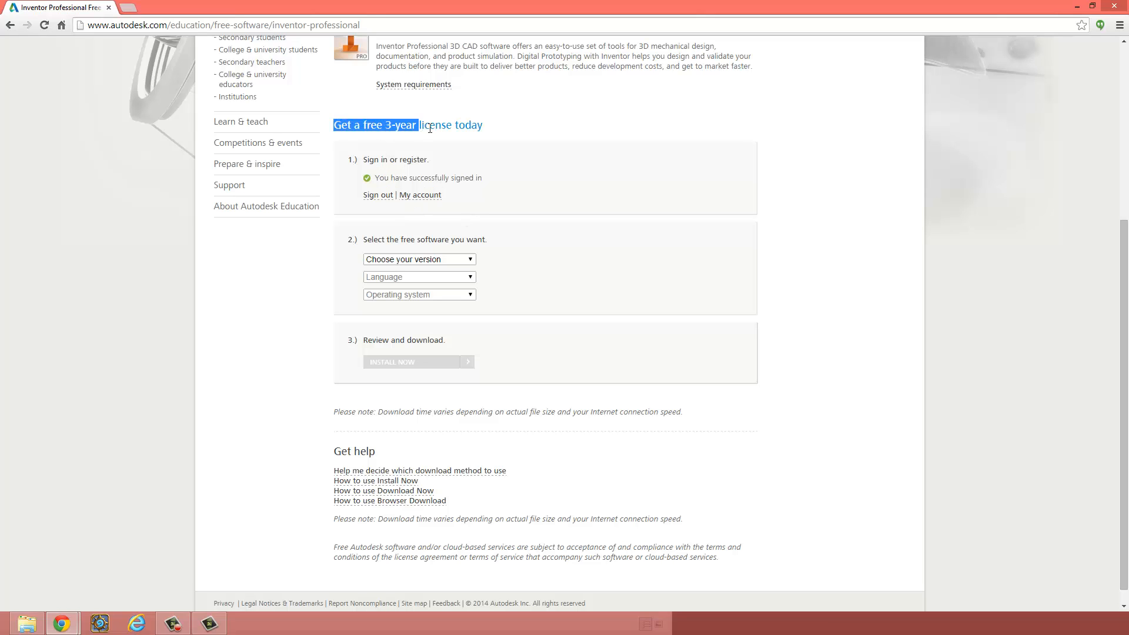
pyautogui.moveTo(490, 140)
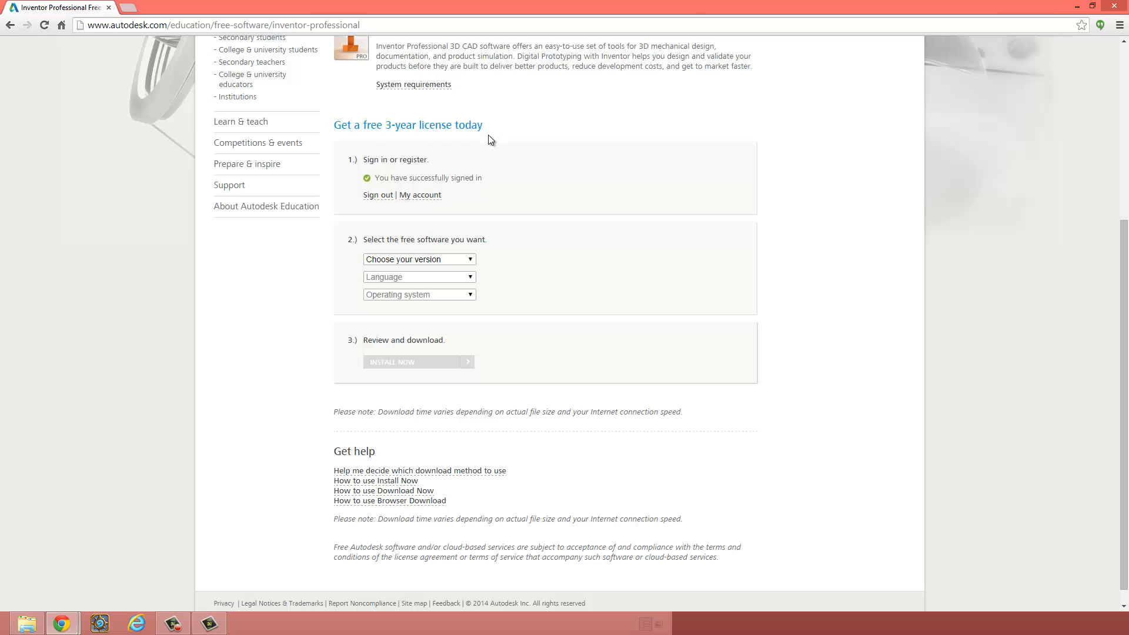
pyautogui.moveTo(393, 248)
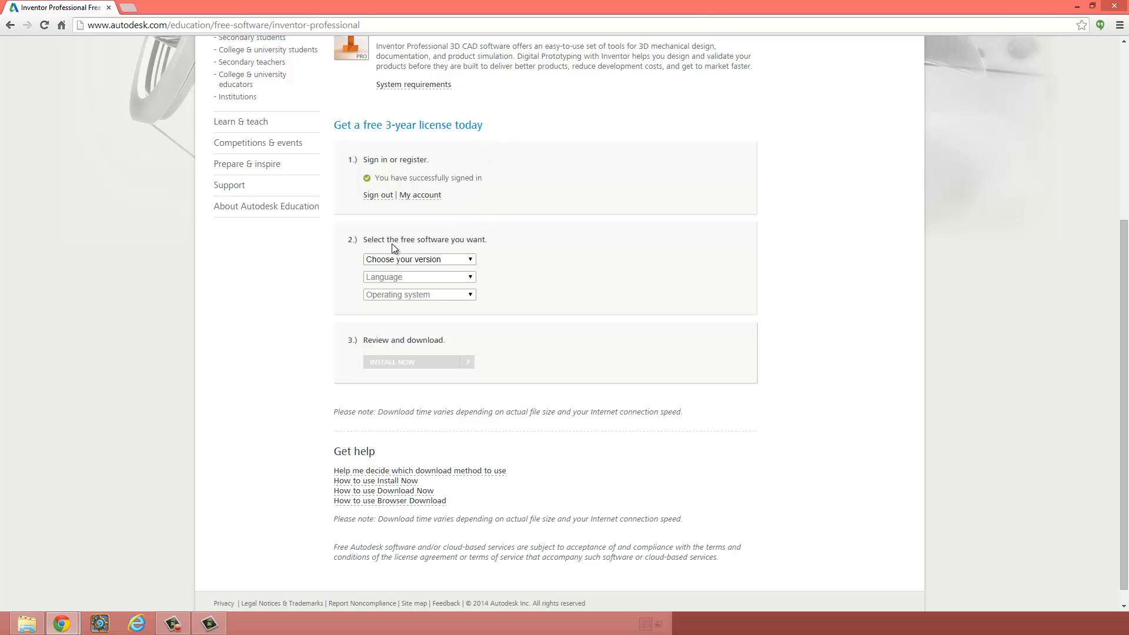
pyautogui.click(419, 258)
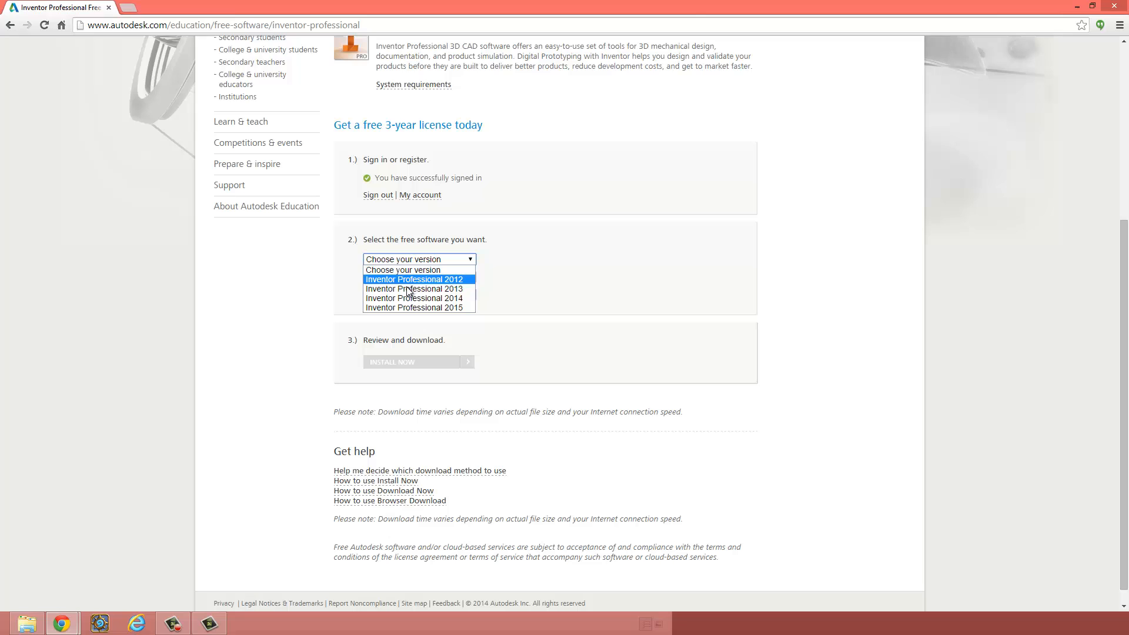
pyautogui.moveTo(406, 307)
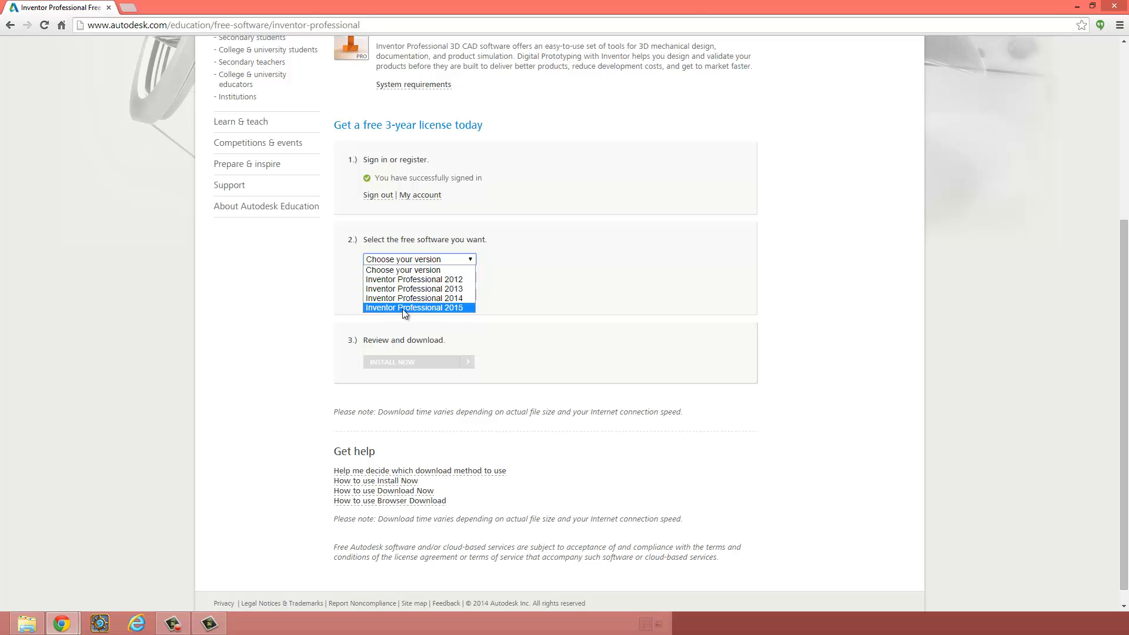
pyautogui.moveTo(438, 315)
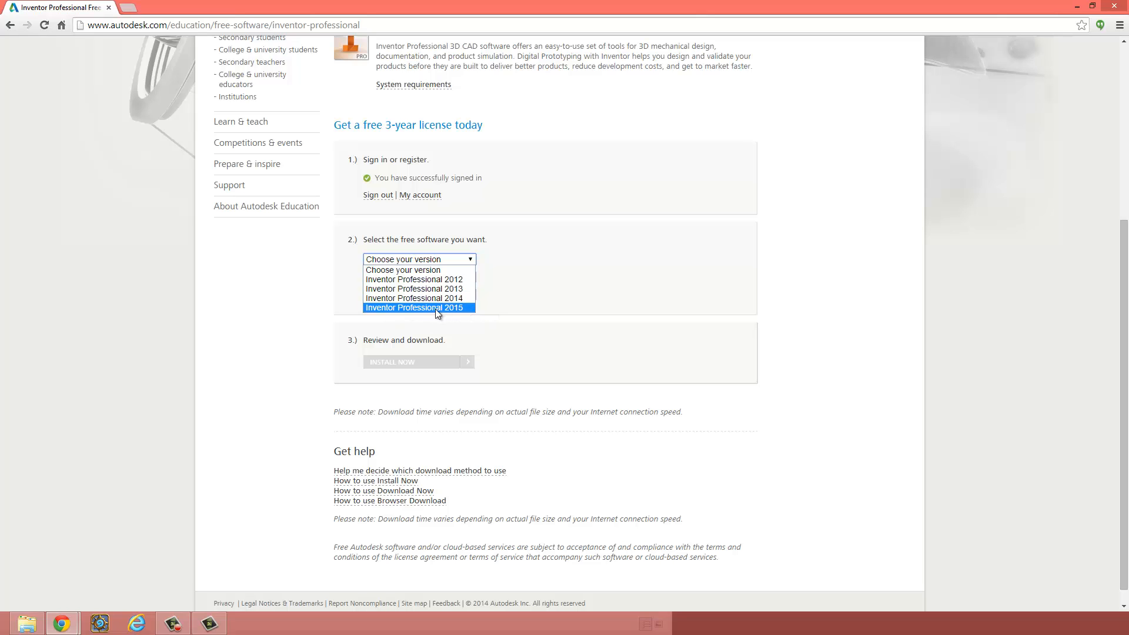
pyautogui.moveTo(415, 288)
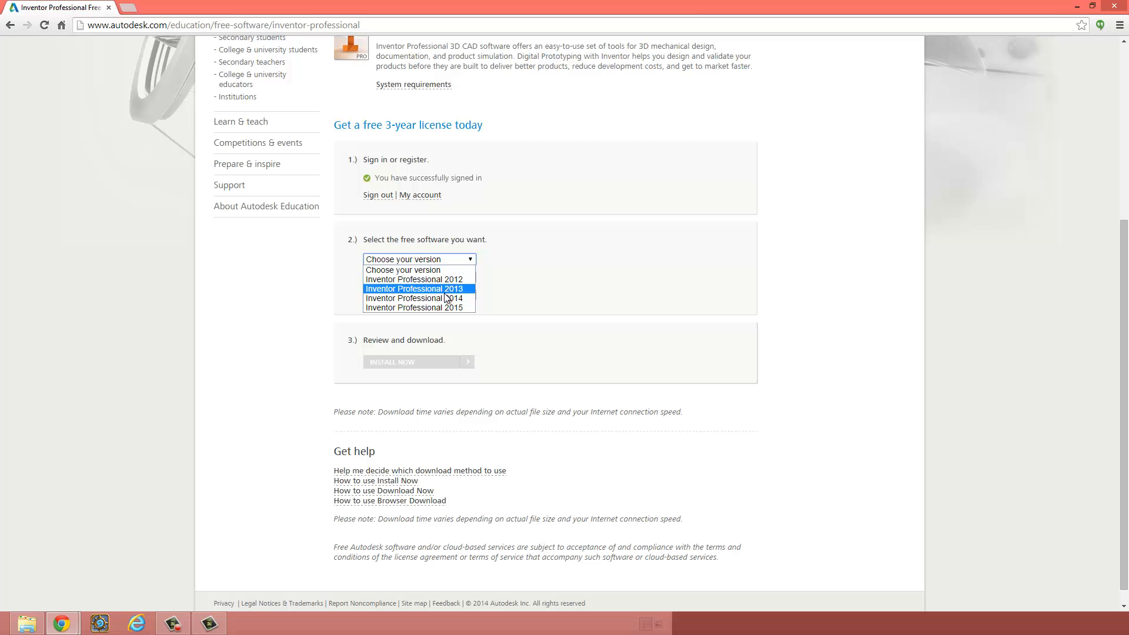
pyautogui.click(415, 307)
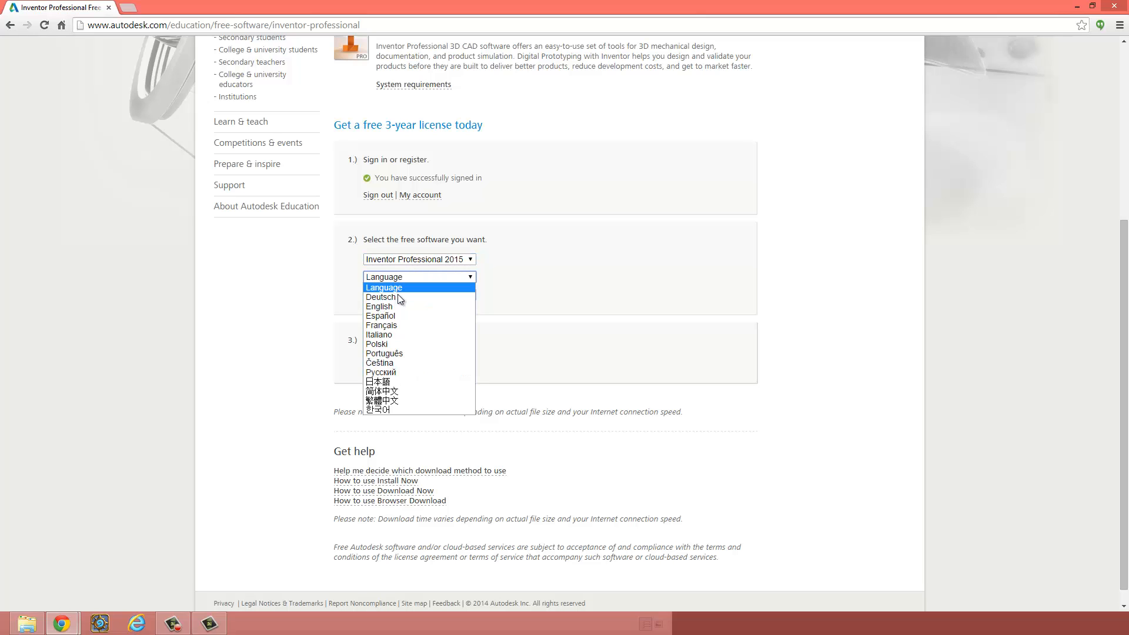
pyautogui.click(383, 287)
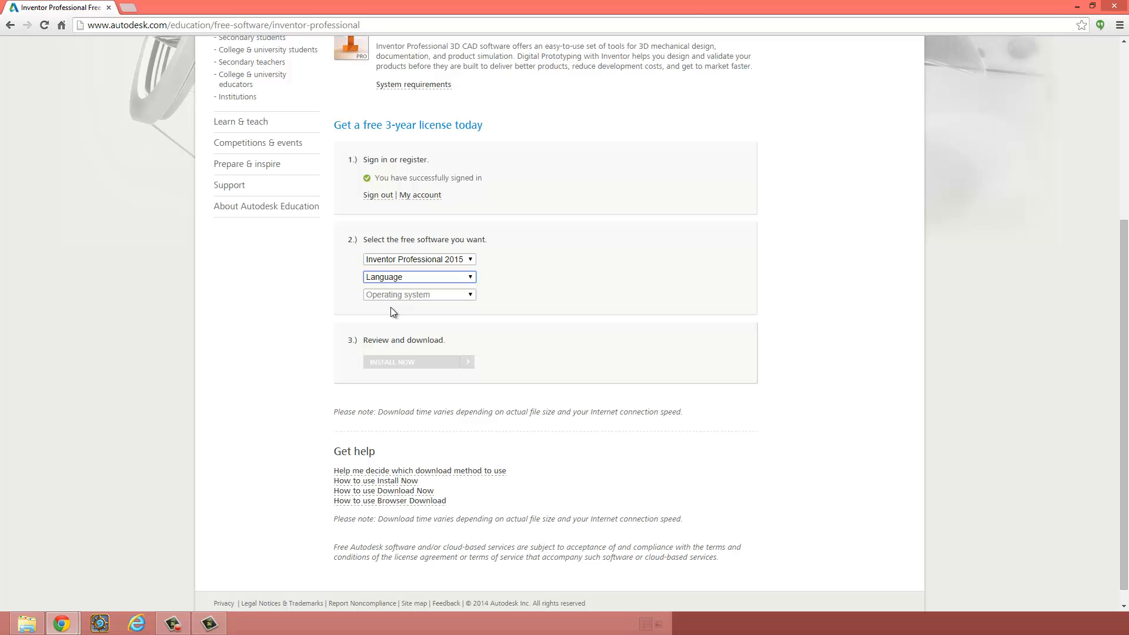
# Step: Set English as the language for Inventor Professional 2015
pyautogui.click(419, 294)
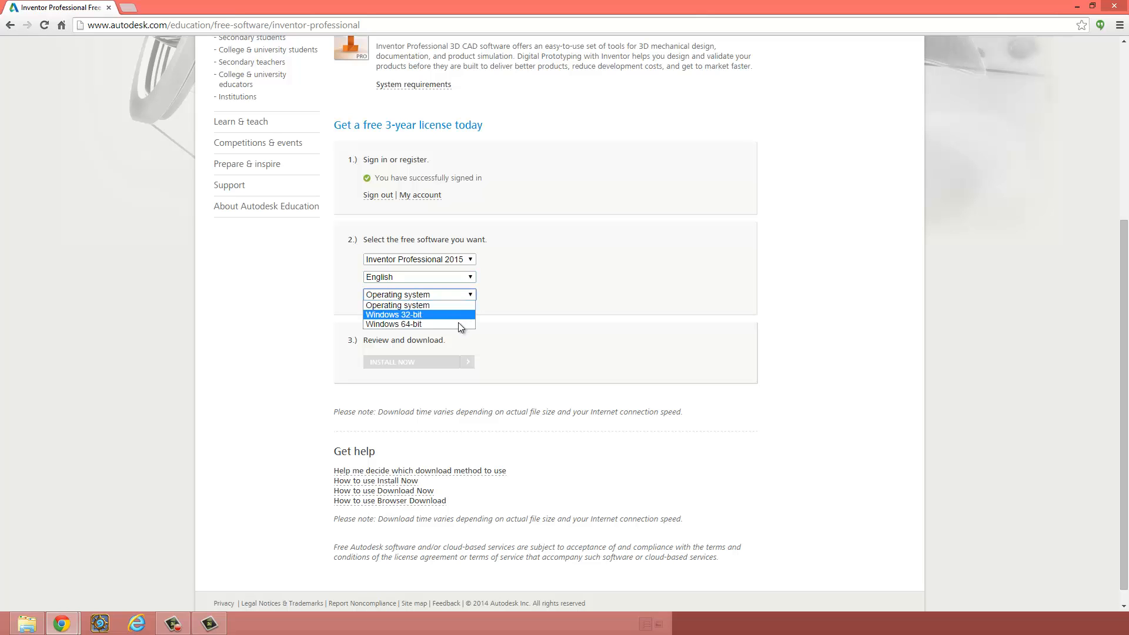
pyautogui.moveTo(443, 331)
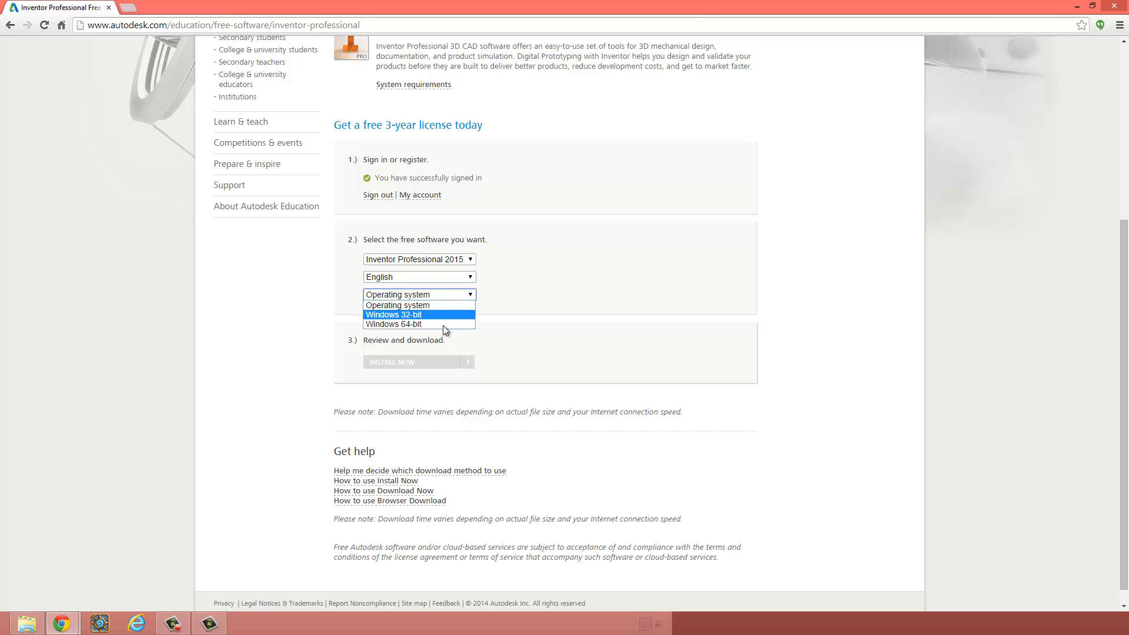
pyautogui.moveTo(439, 323)
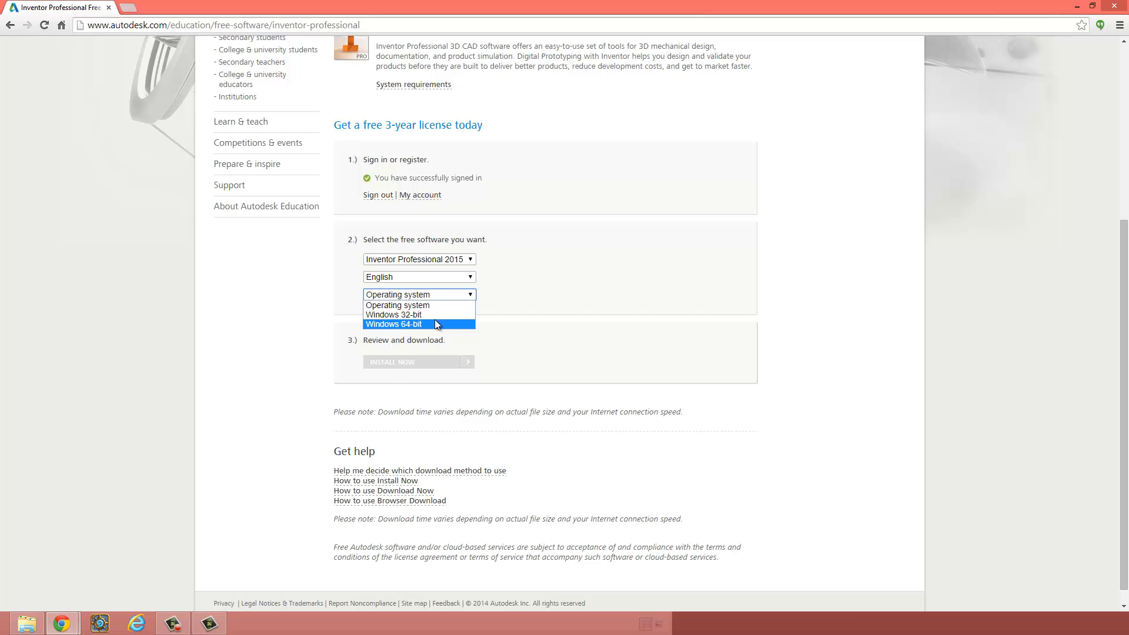
pyautogui.moveTo(402, 336)
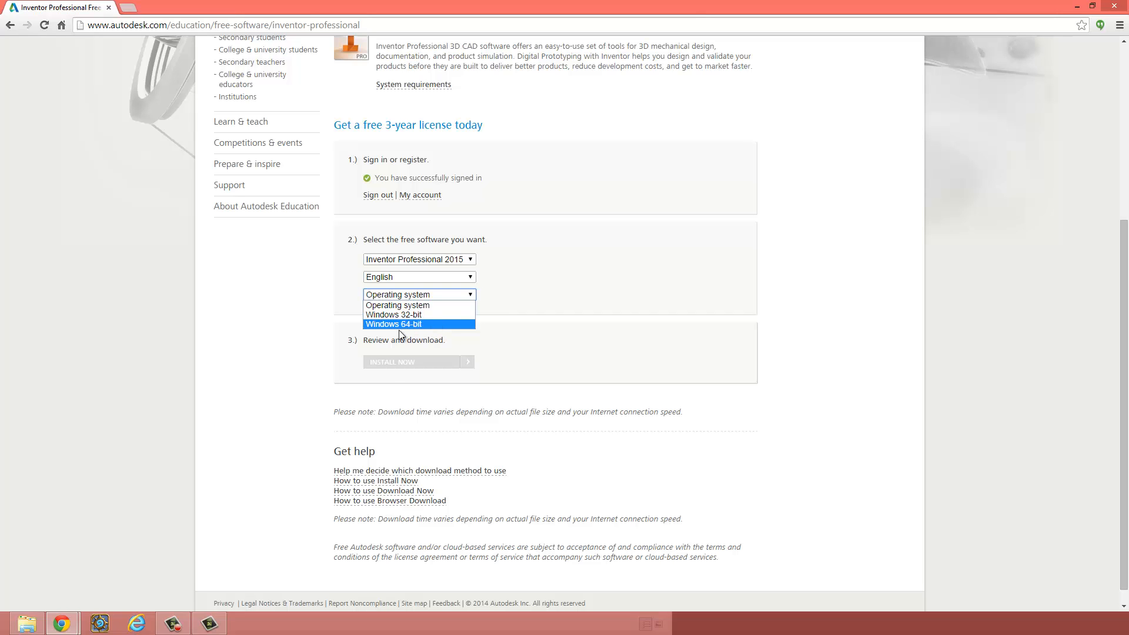
pyautogui.moveTo(422, 334)
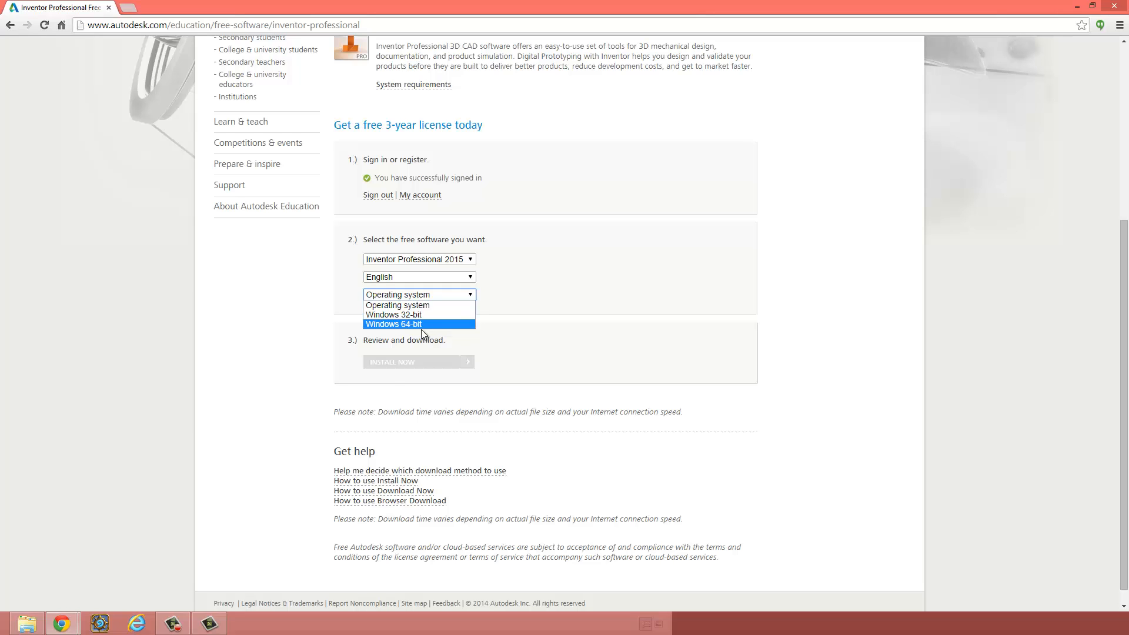
pyautogui.moveTo(395, 315)
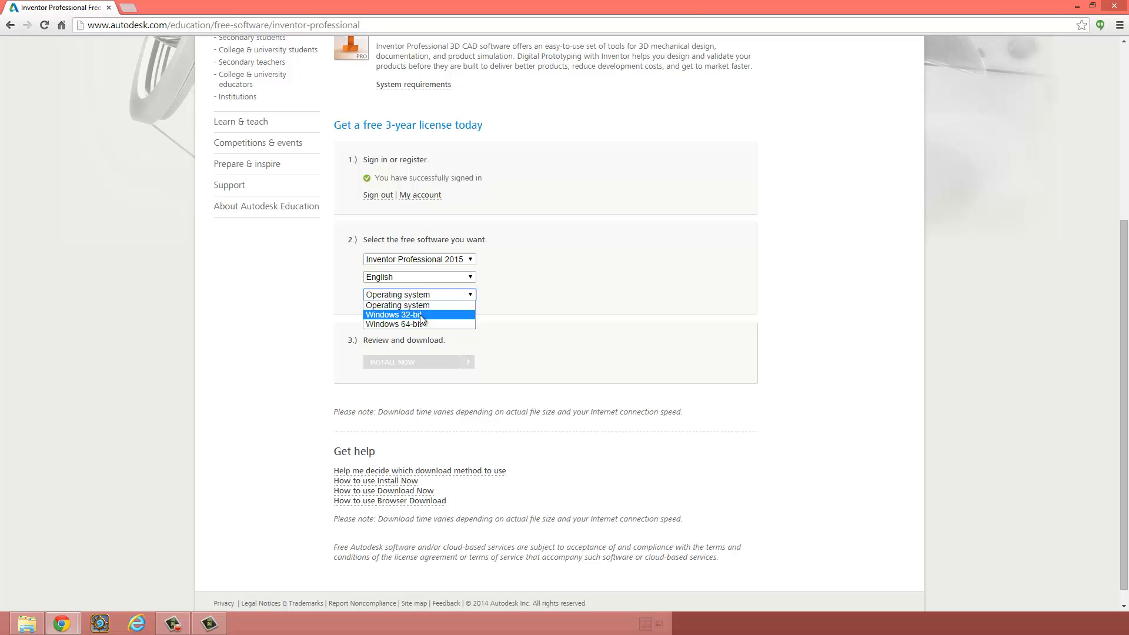
pyautogui.moveTo(403, 325)
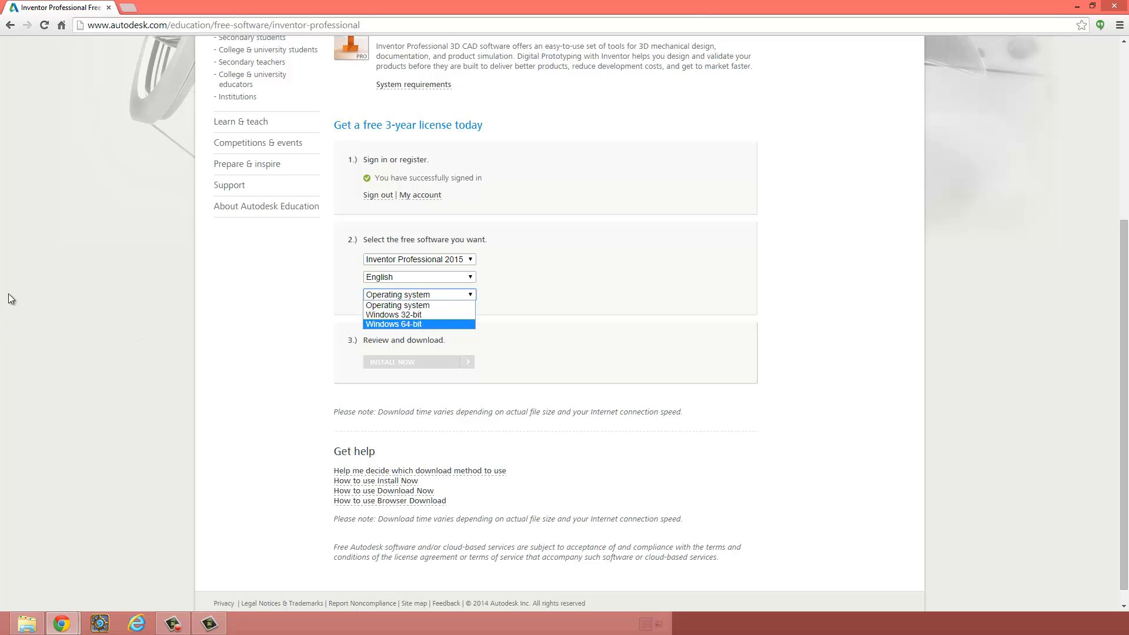
pyautogui.moveTo(294, 348)
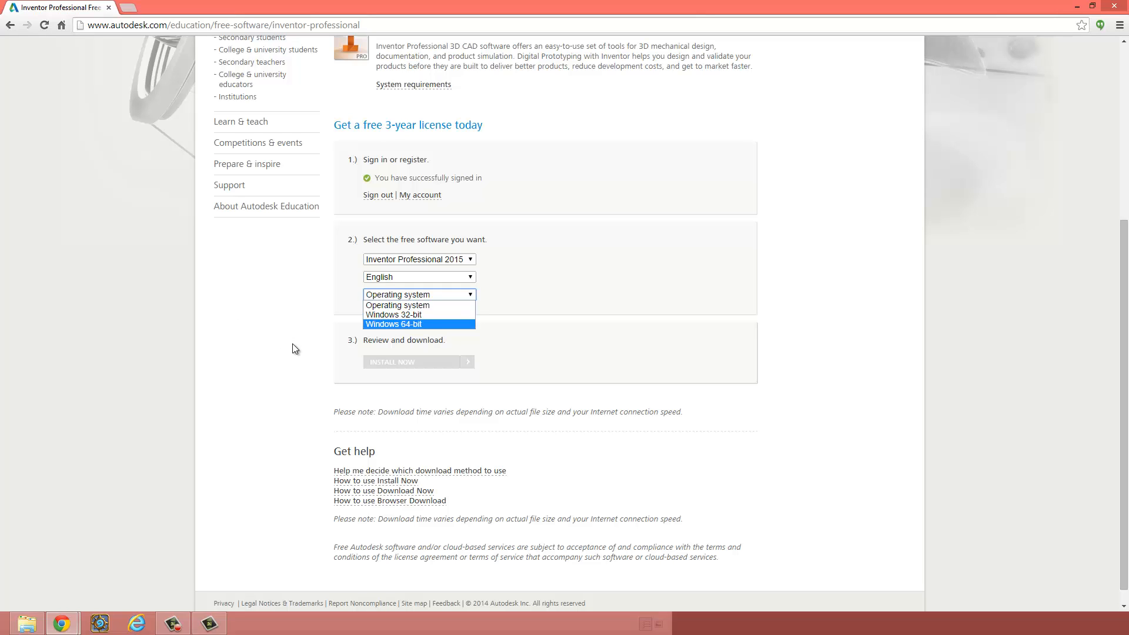
pyautogui.moveTo(391, 340)
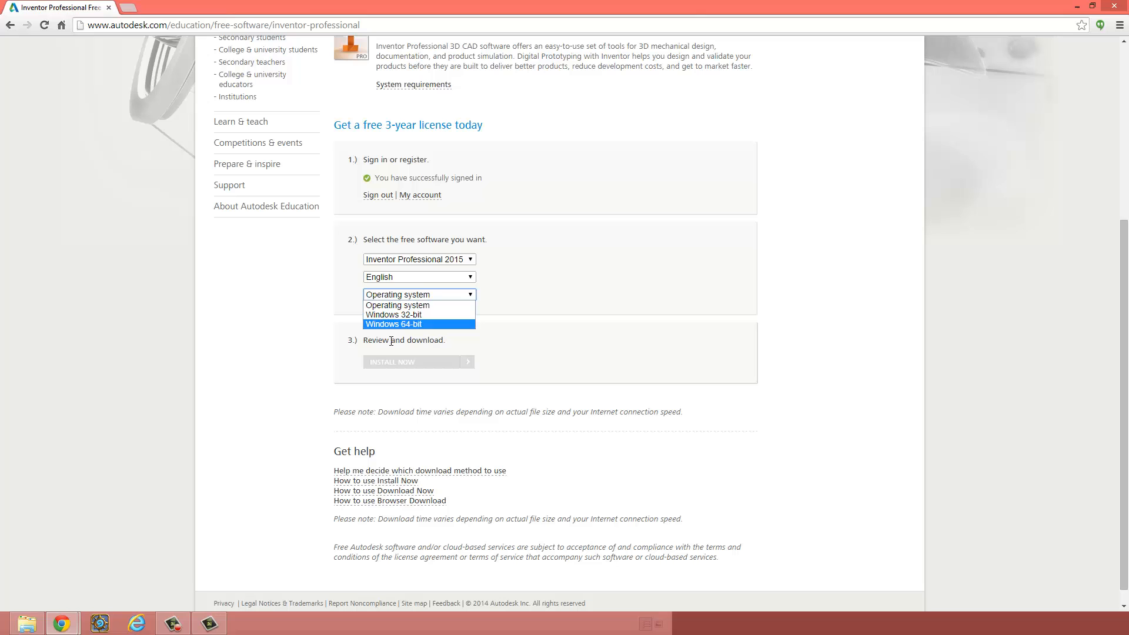
pyautogui.moveTo(403, 325)
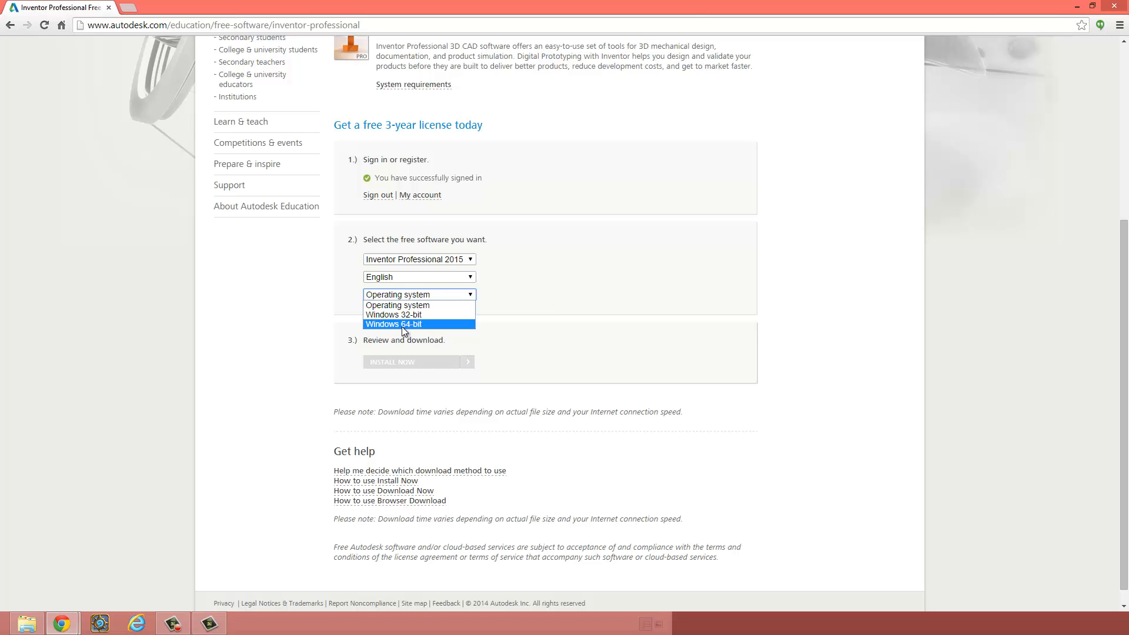
pyautogui.click(394, 324)
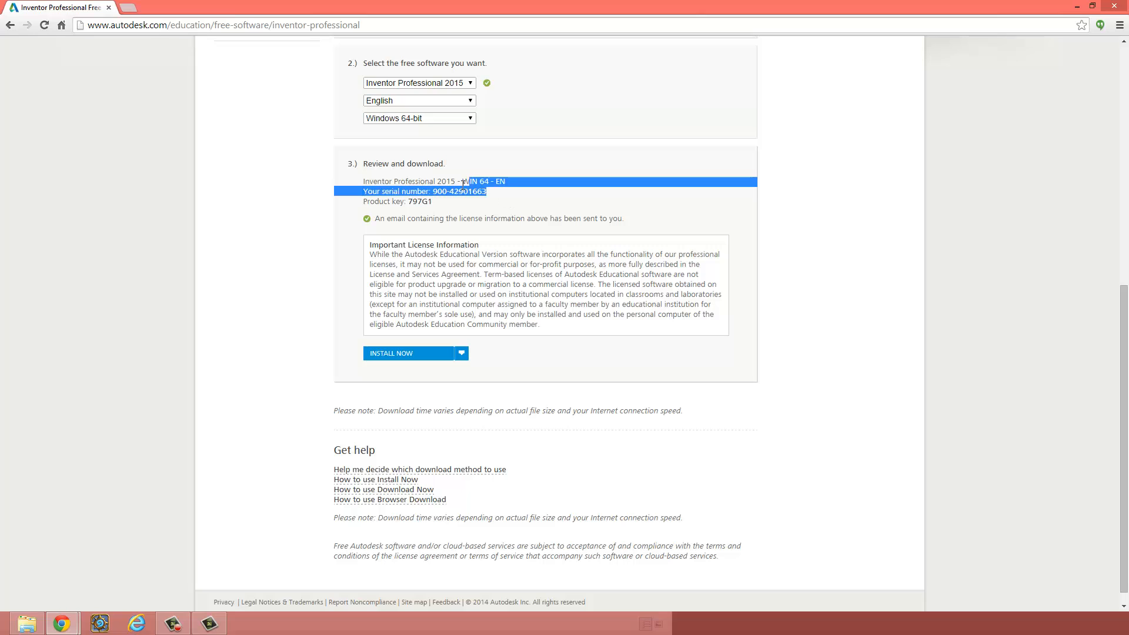
pyautogui.click(439, 191)
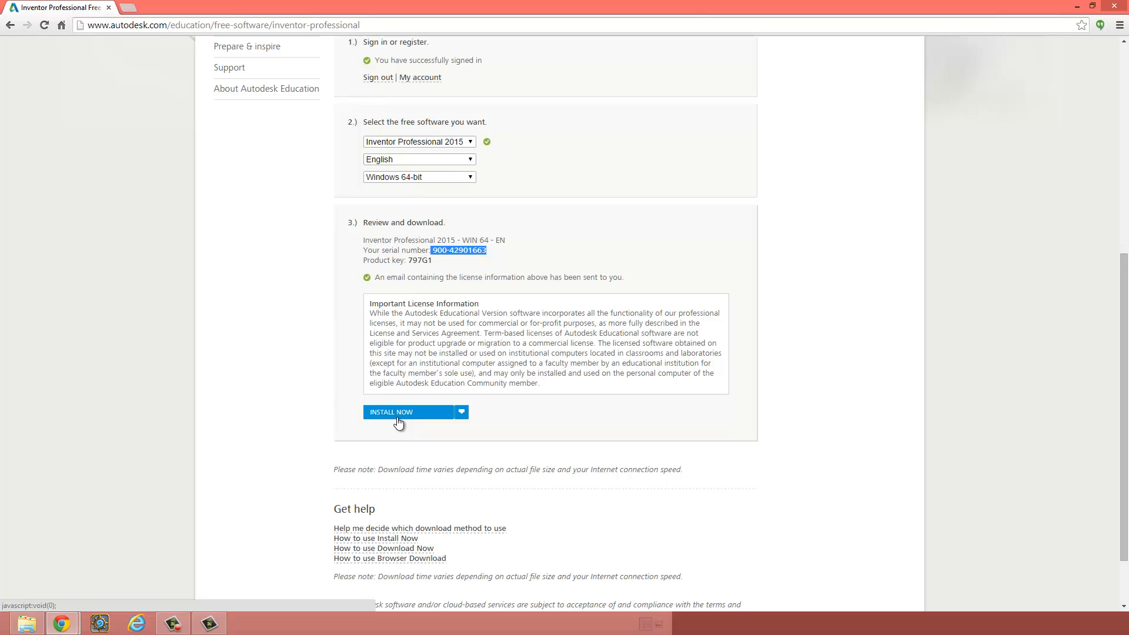
pyautogui.moveTo(445, 428)
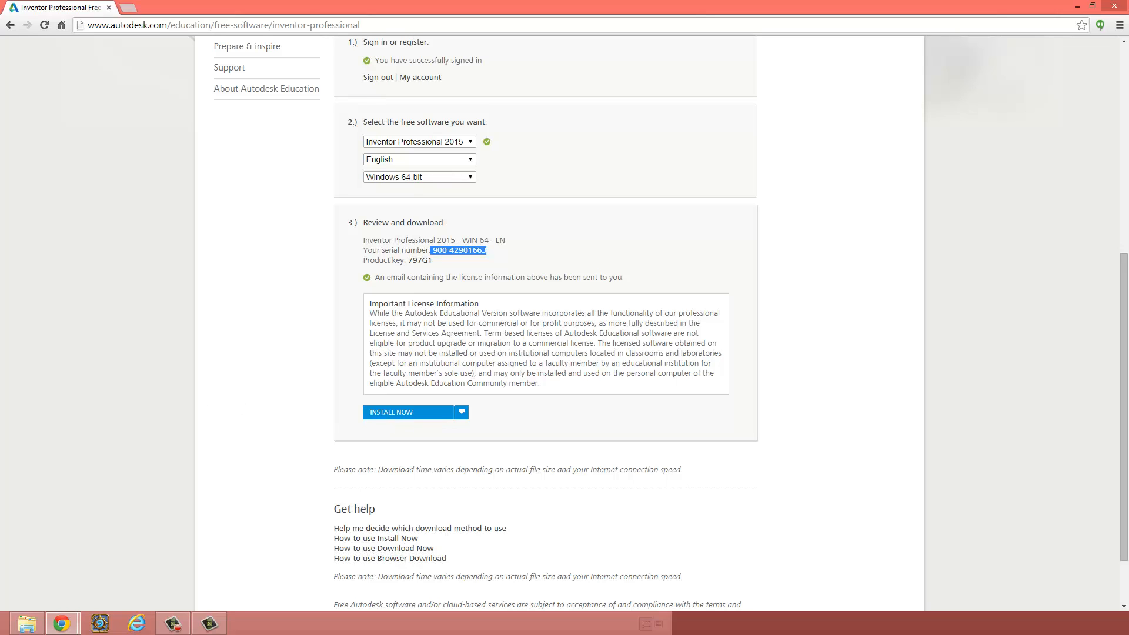
pyautogui.moveTo(264, 454)
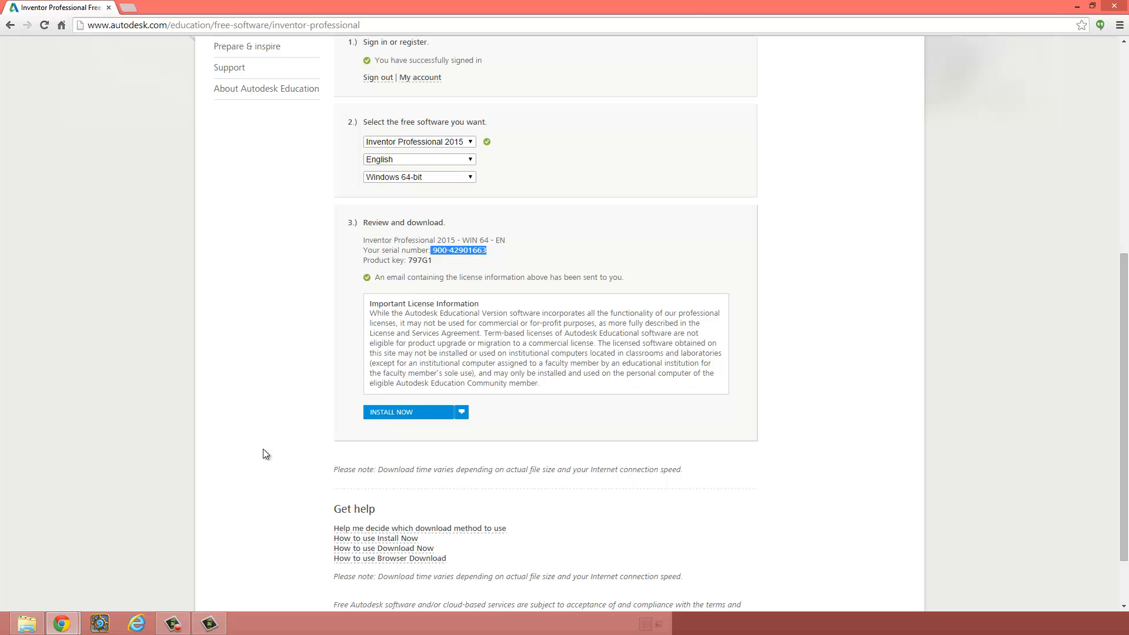
pyautogui.scroll(3)
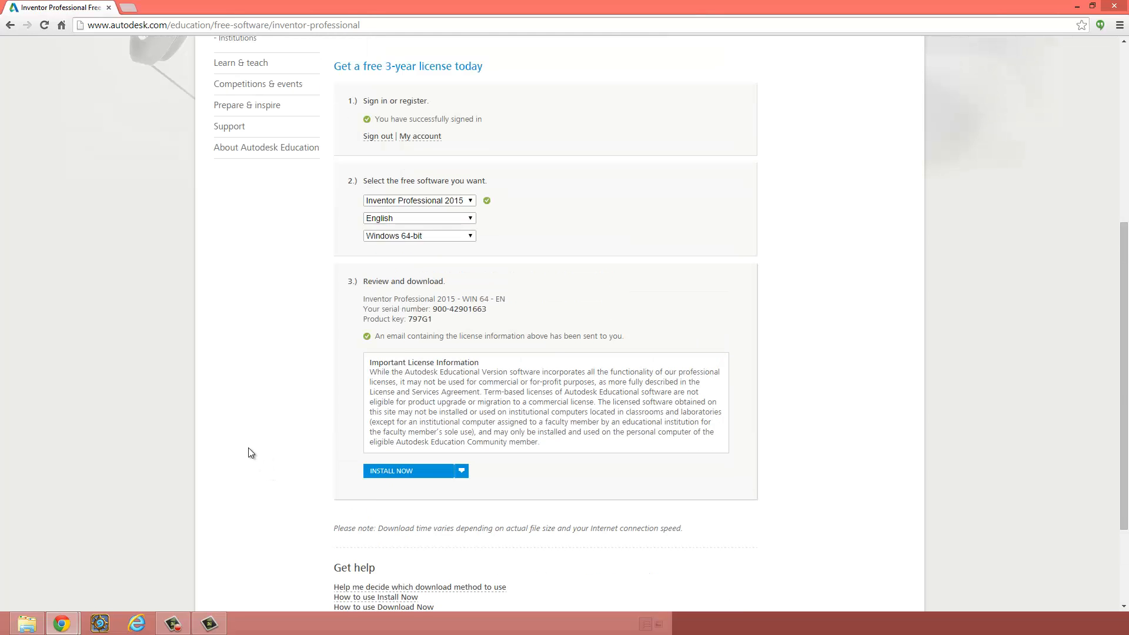
pyautogui.scroll(-3)
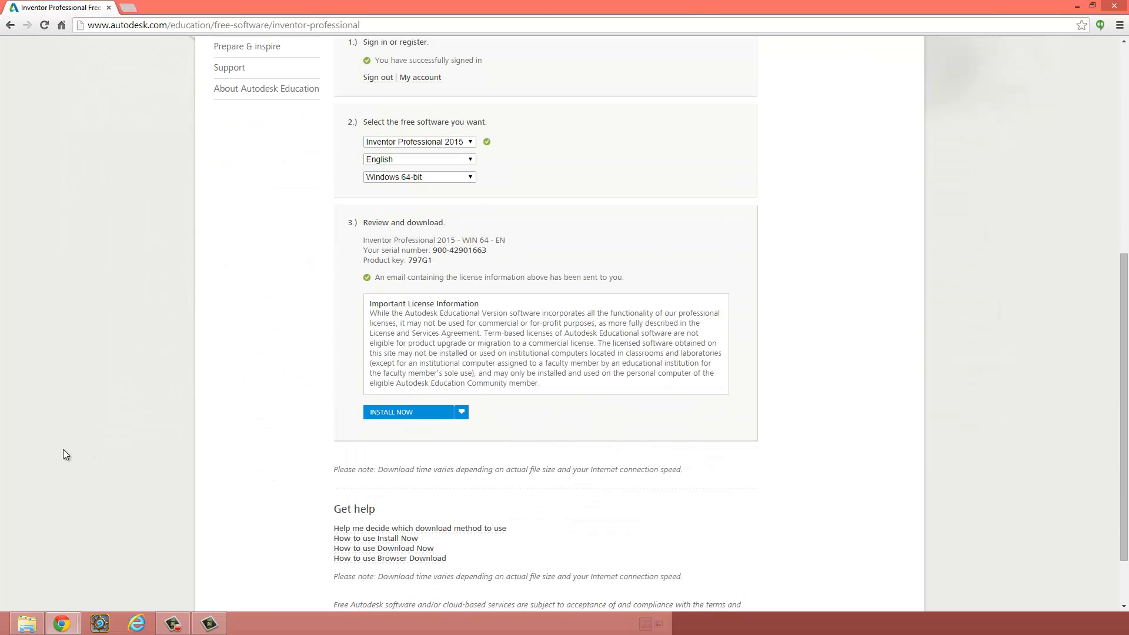